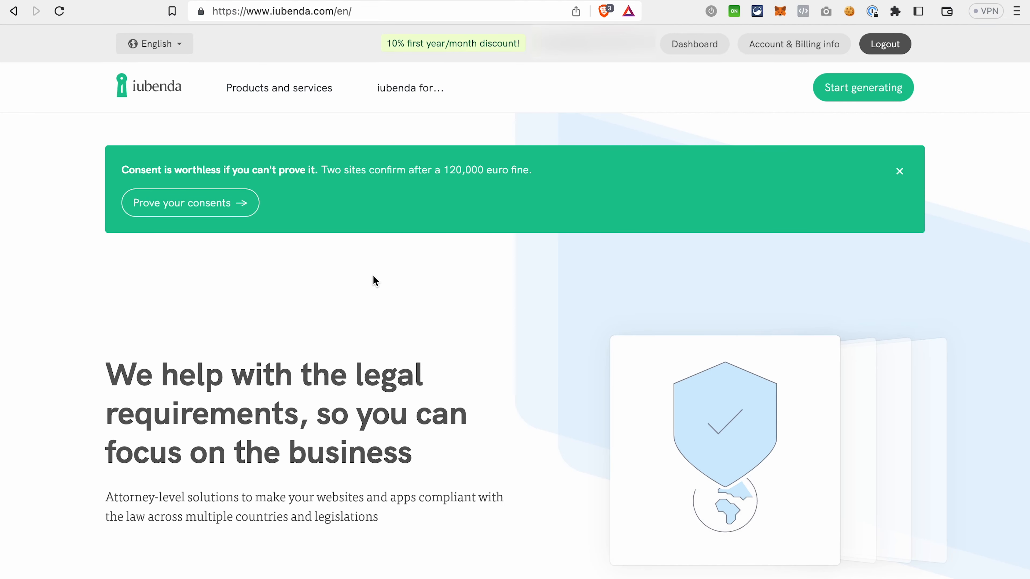
Step: Scroll down through the iubenda homepage product sections
scroll(down, 3)
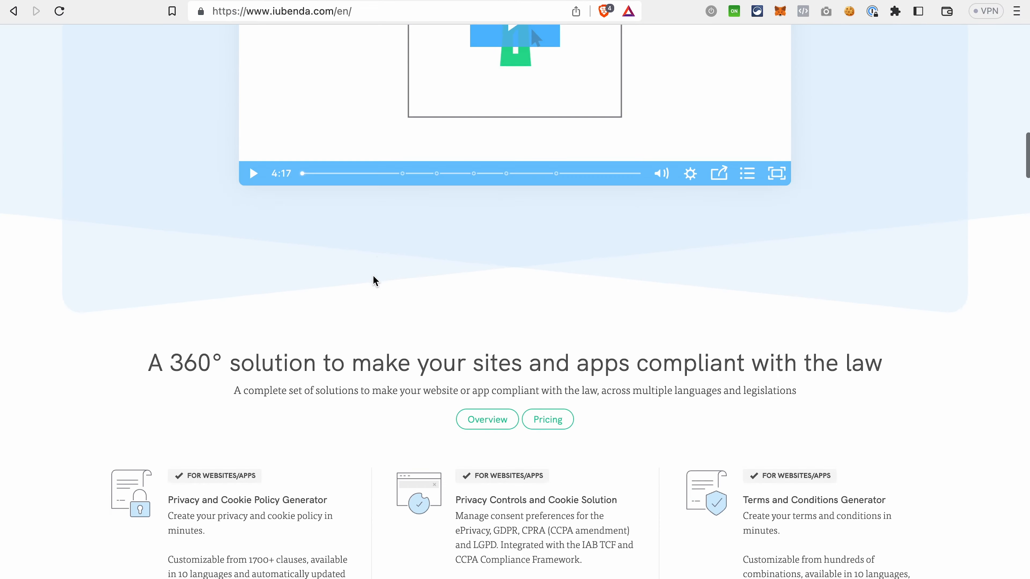
scroll(down, 3)
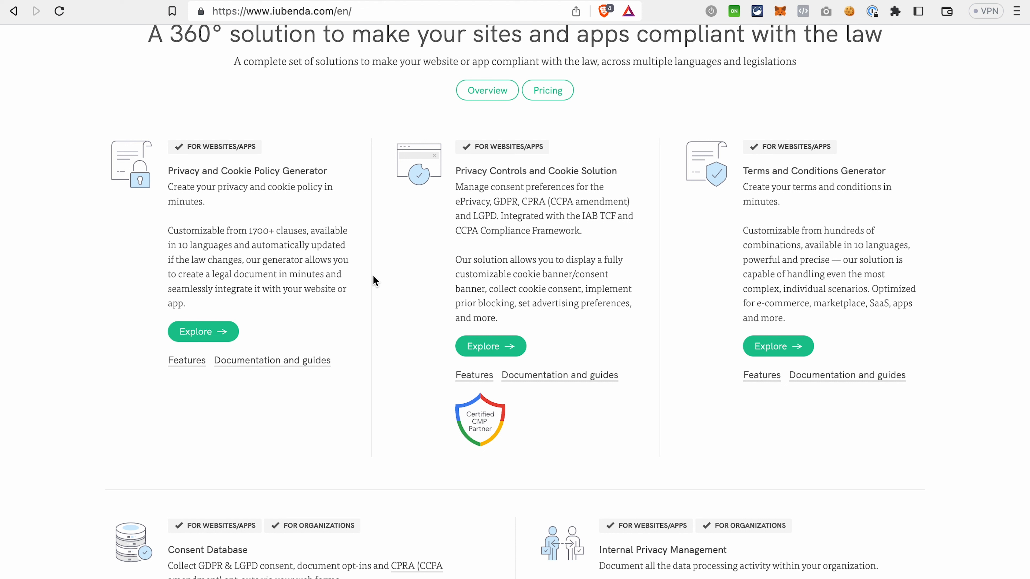
mouse_move(449, 279)
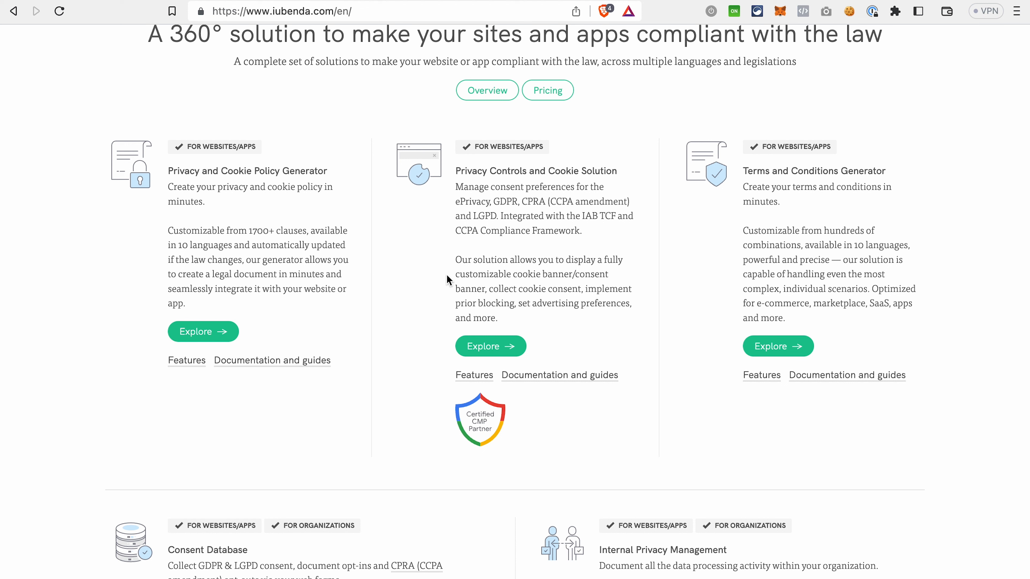
scroll(down, 3)
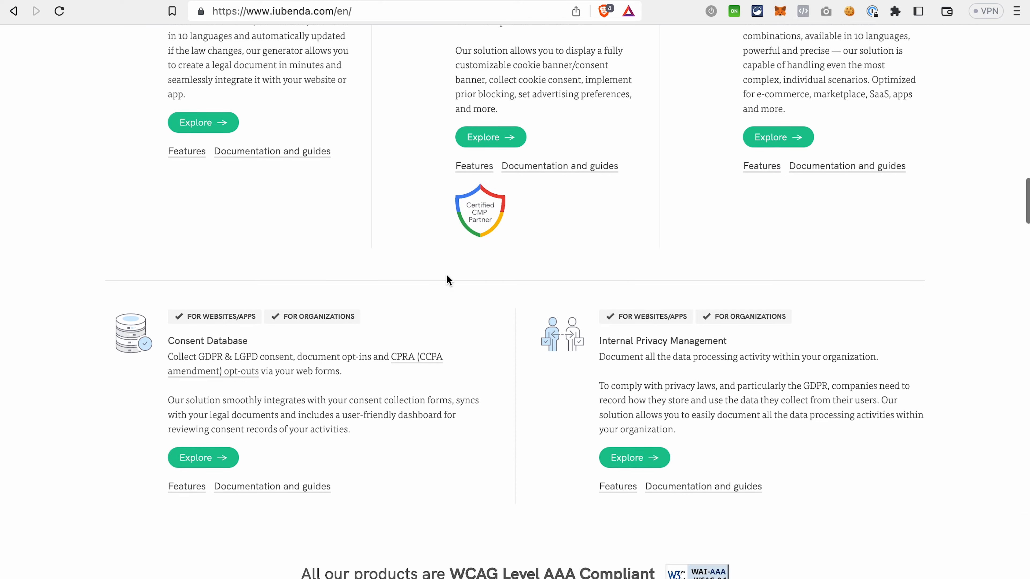
scroll(down, 3)
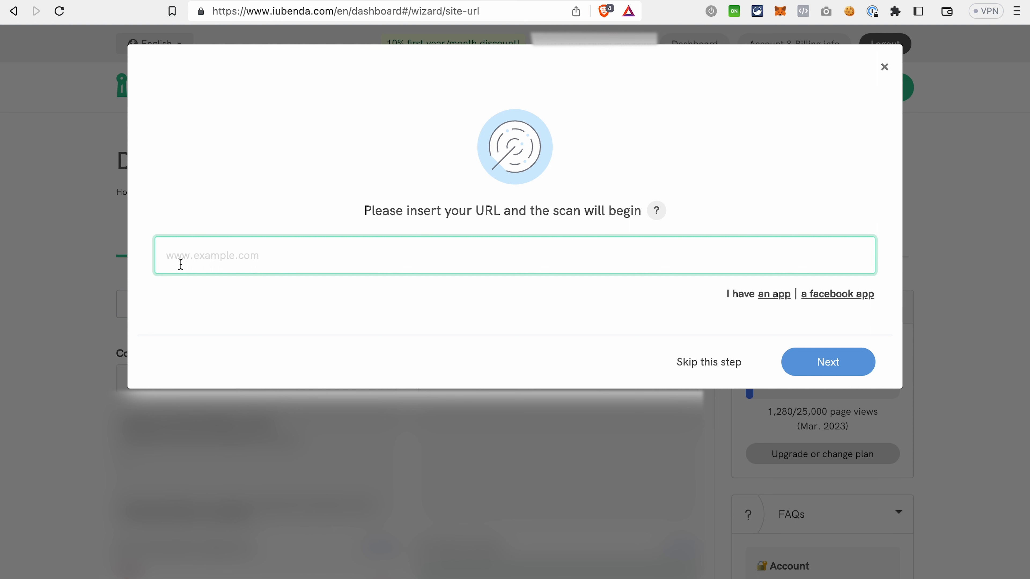
text(www.yourwebsite.com)
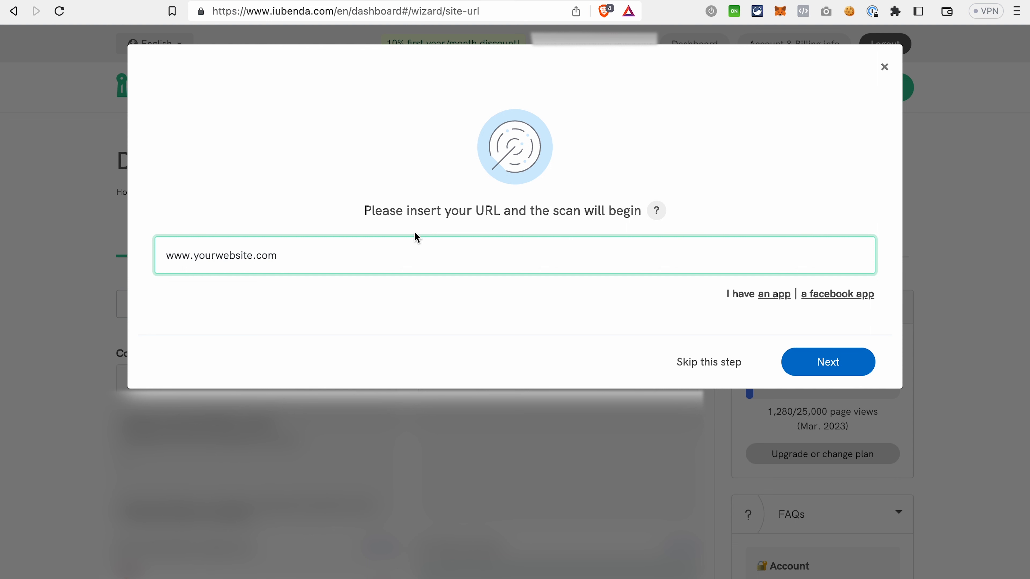
mouse_move(696, 311)
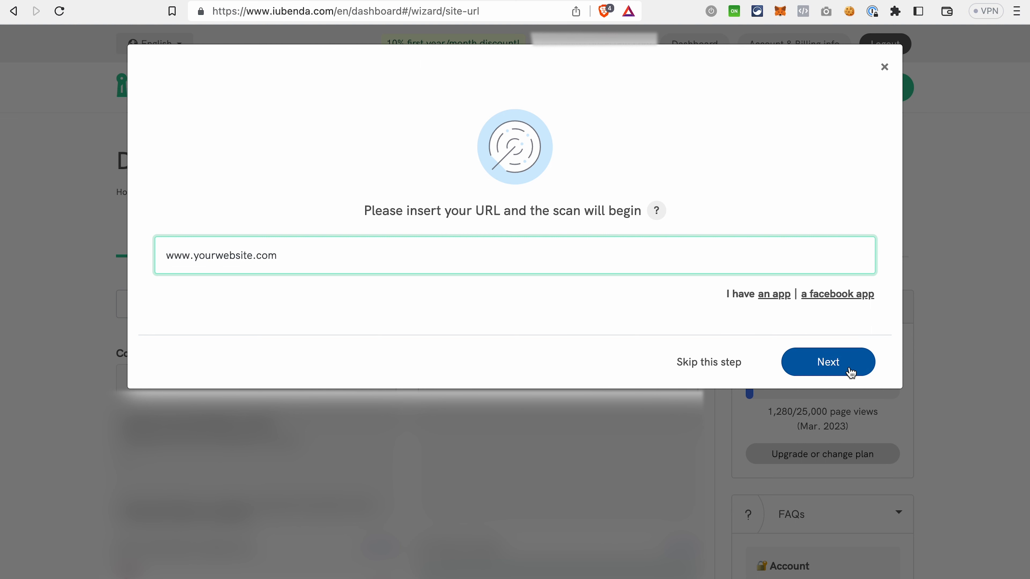
click(827, 362)
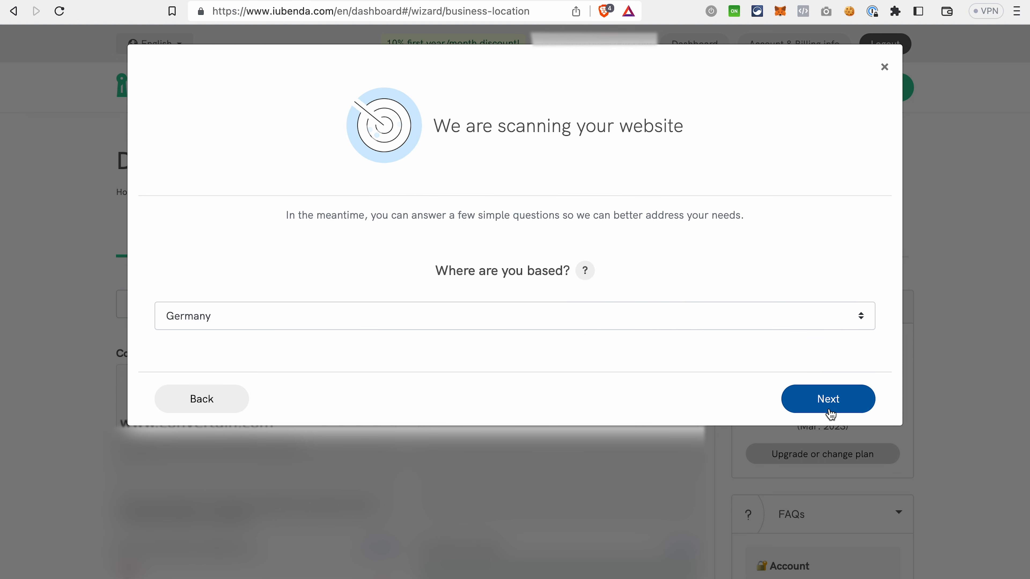
click(828, 398)
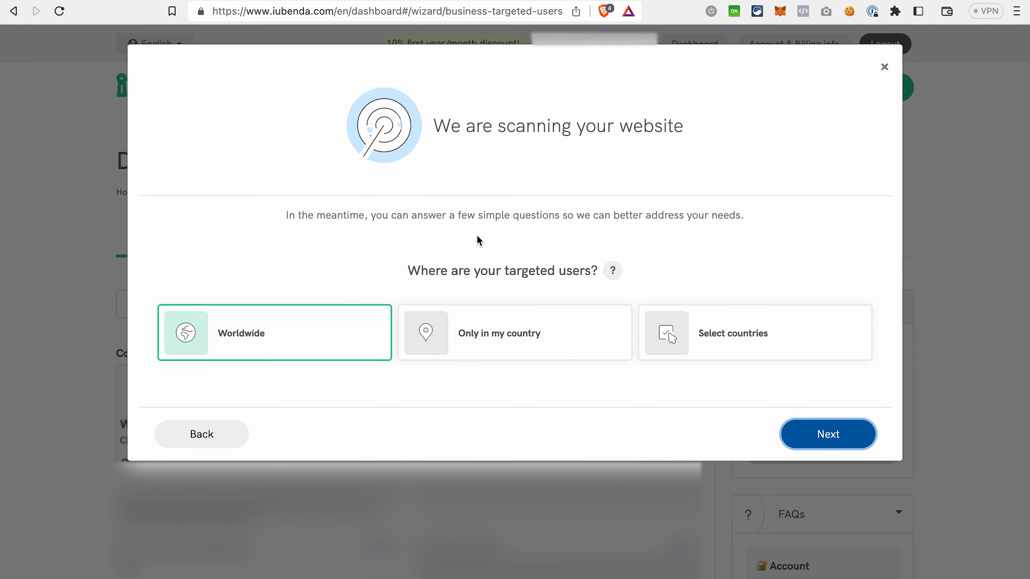
mouse_move(322, 365)
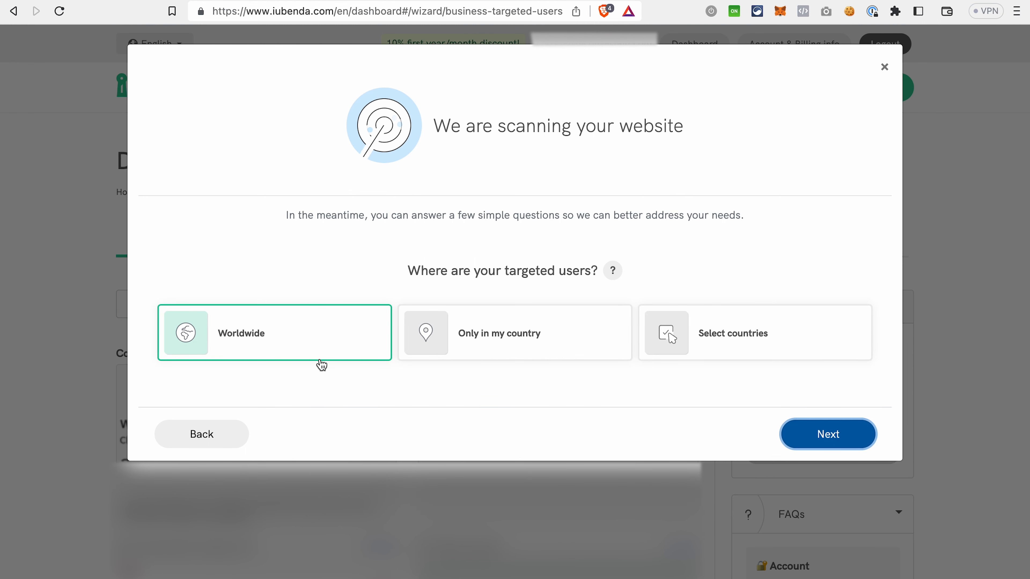
mouse_move(801, 417)
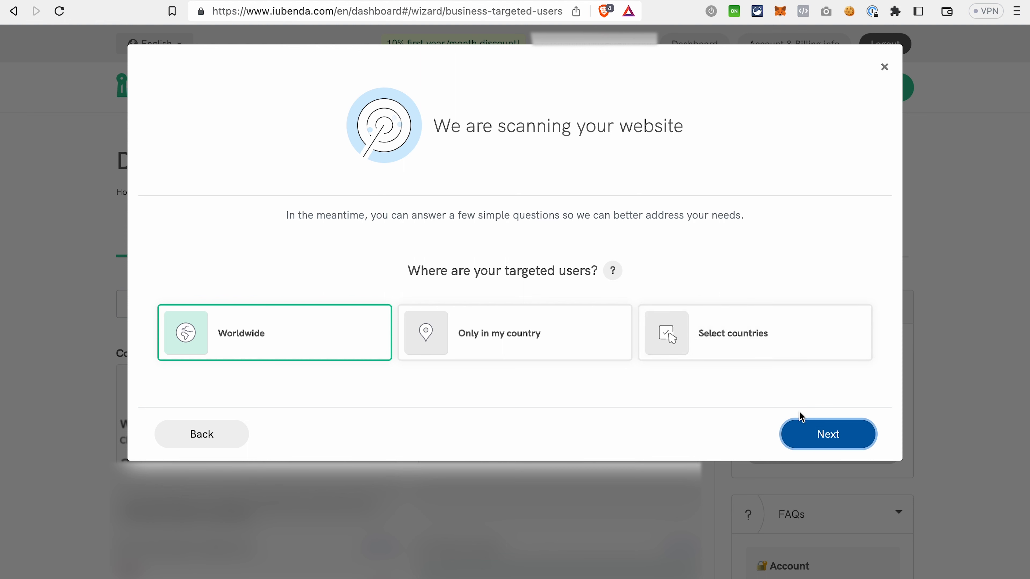
click(828, 433)
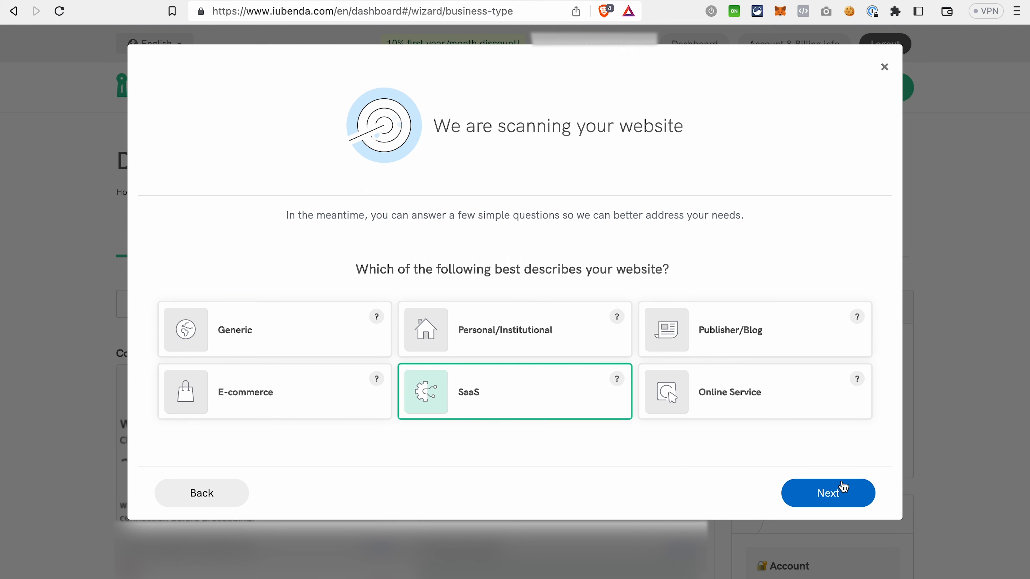
click(827, 493)
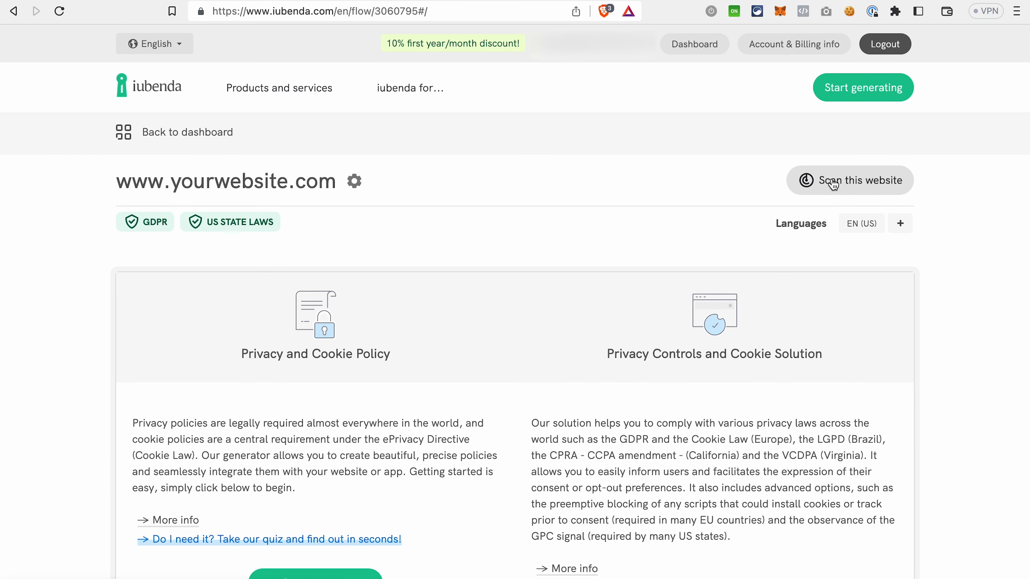
Step: Start generating the Privacy Controls and Cookie Solution for the site
scroll(down, 3)
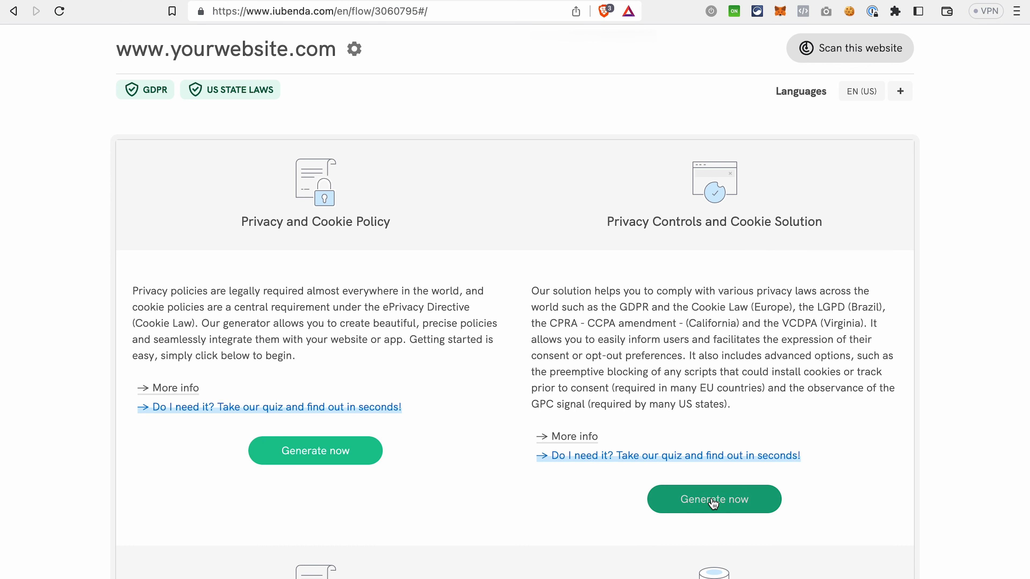
click(714, 499)
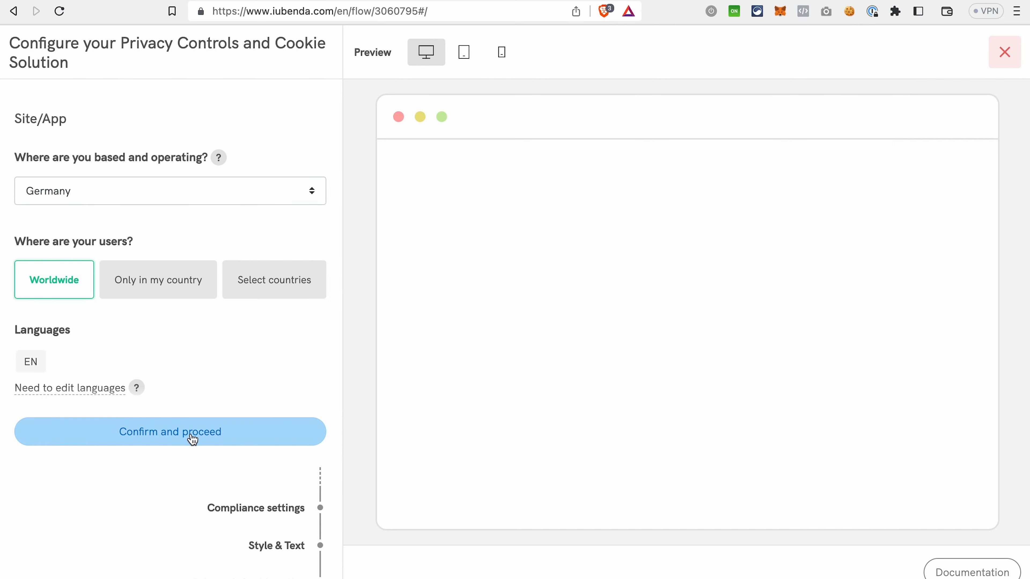
Step: Confirm the auto-configured compliance settings (GDPR, LGPD, US State Laws) and enable IAB TCF
click(170, 431)
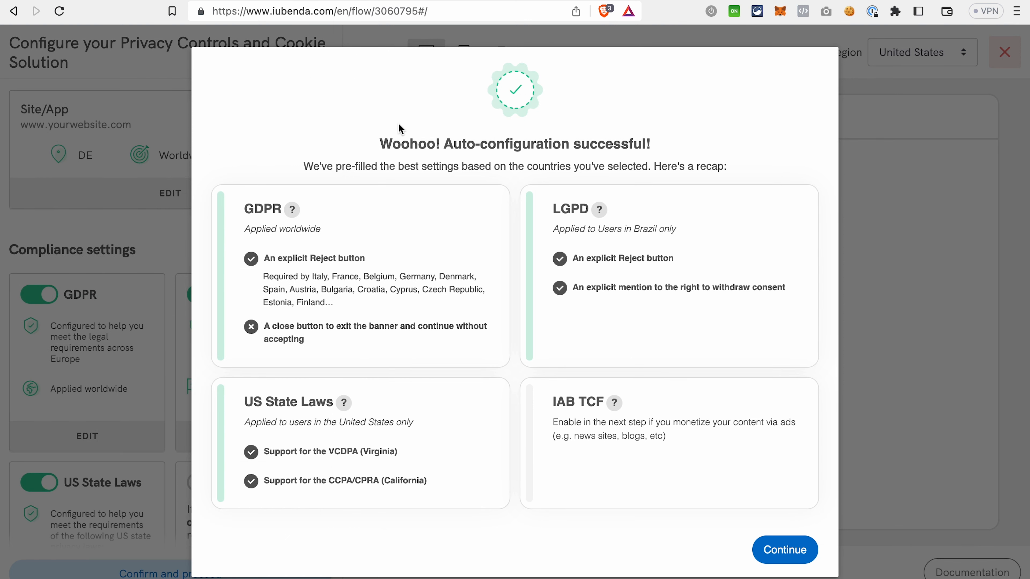
mouse_move(784, 550)
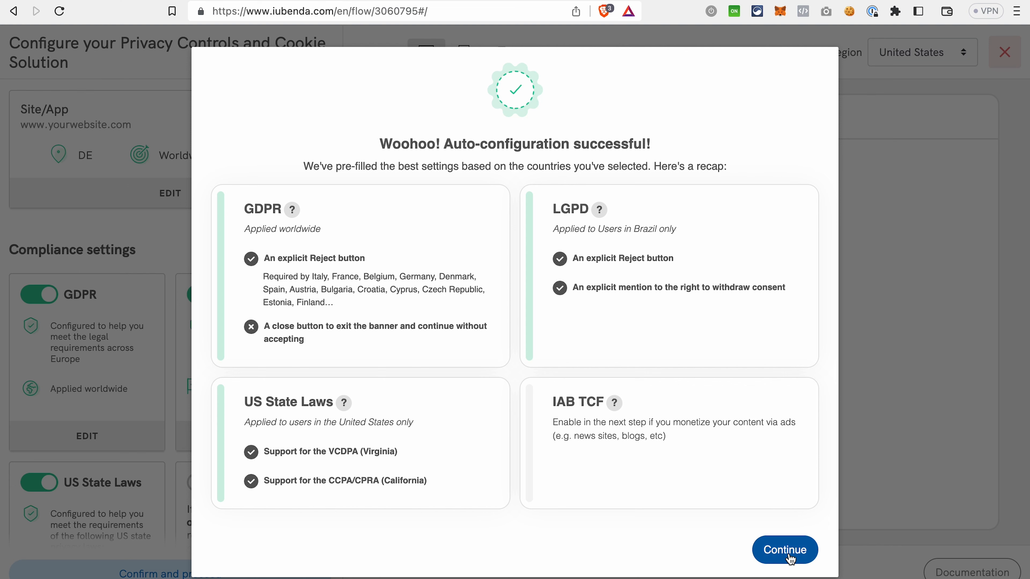
click(784, 550)
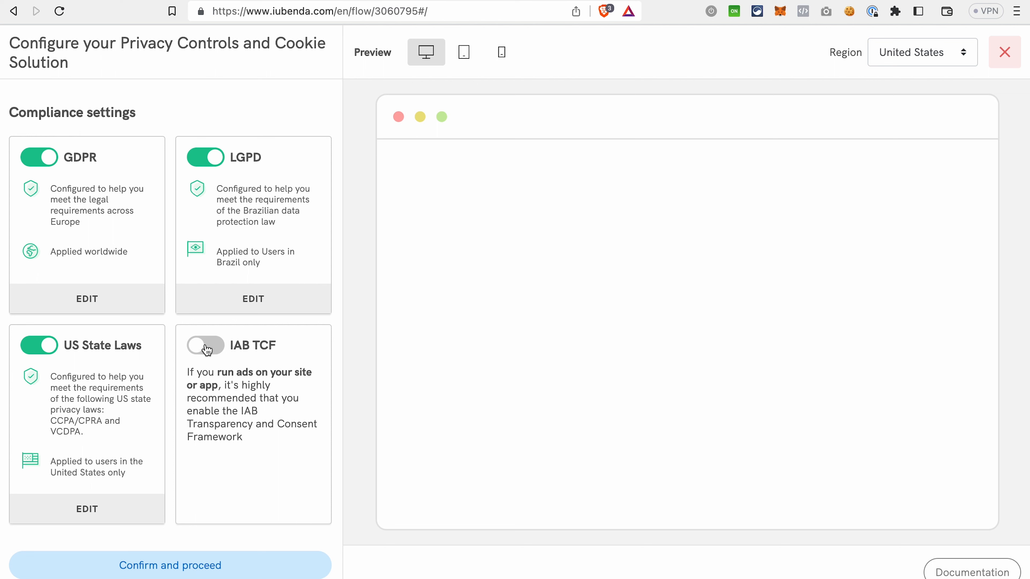
click(205, 346)
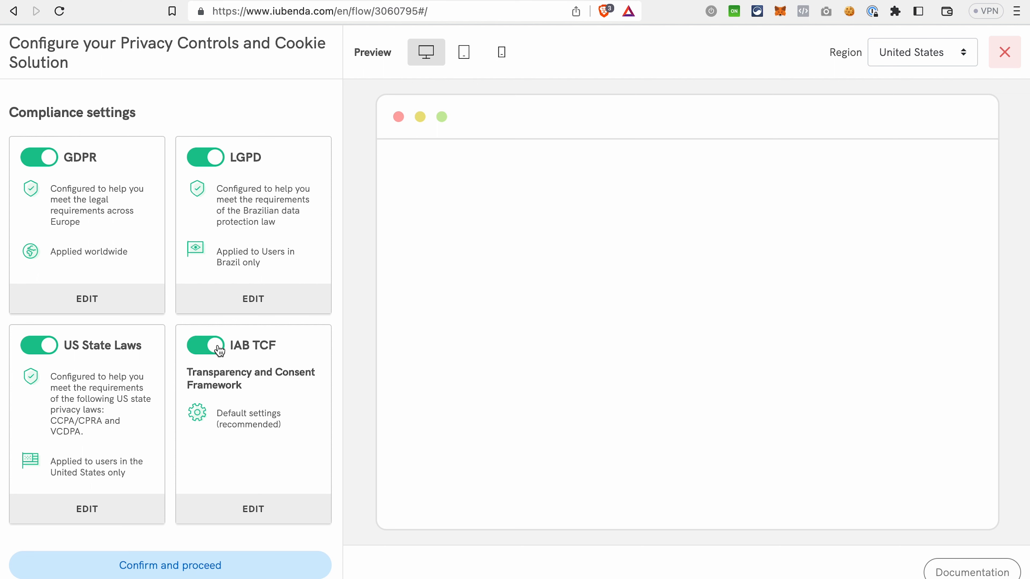
scroll(down, 3)
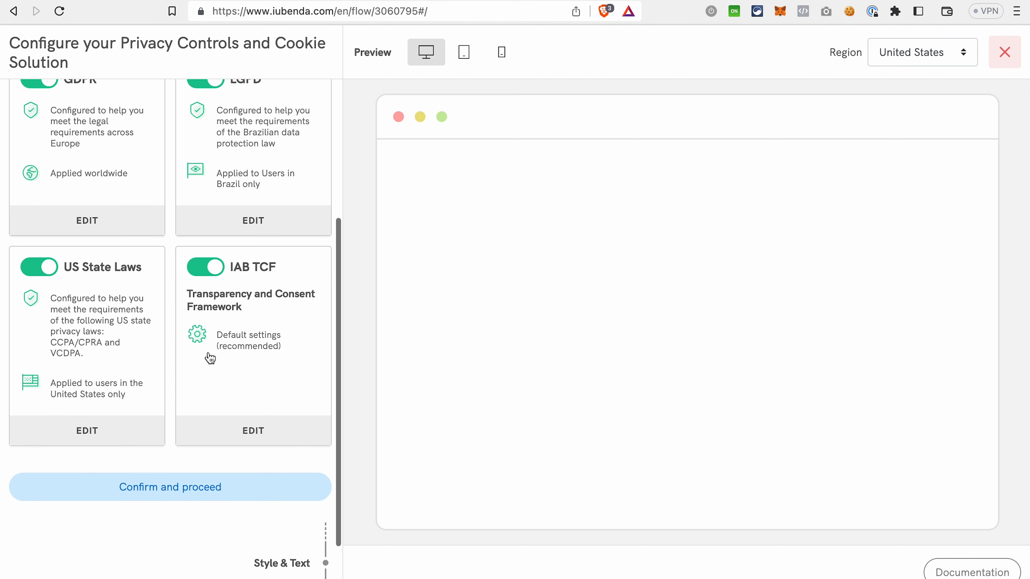
scroll(down, 3)
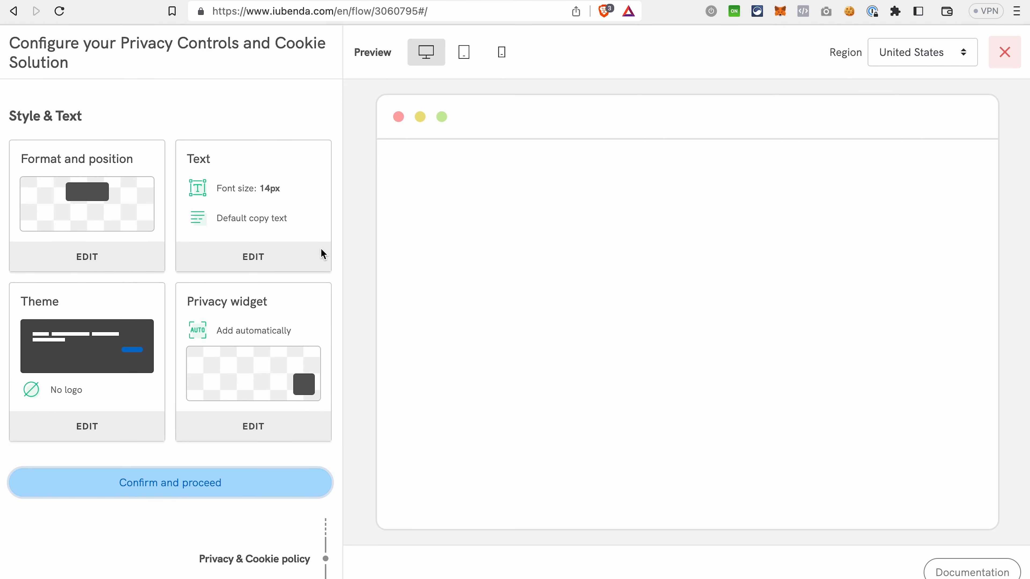
mouse_move(140, 311)
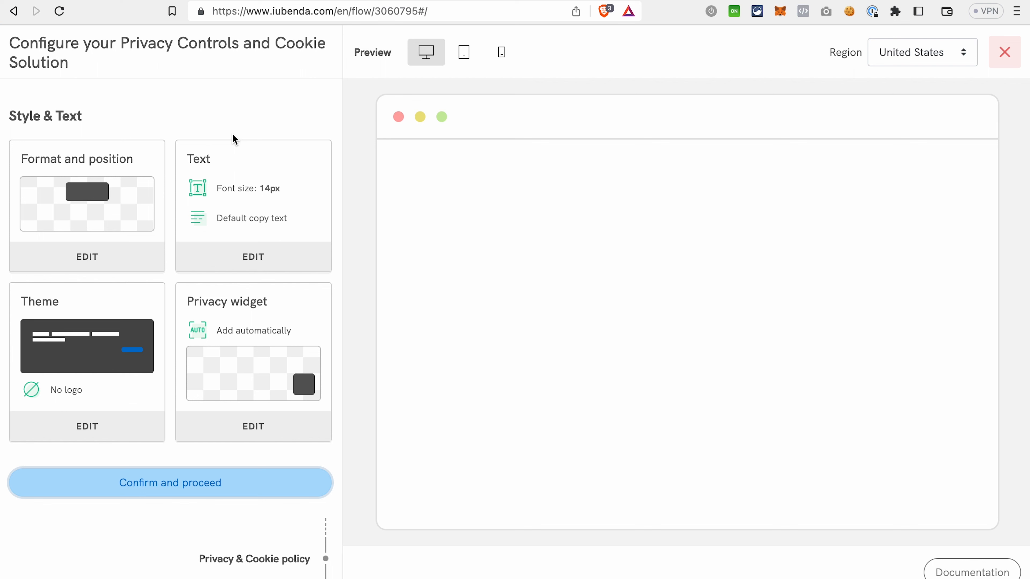
mouse_move(217, 168)
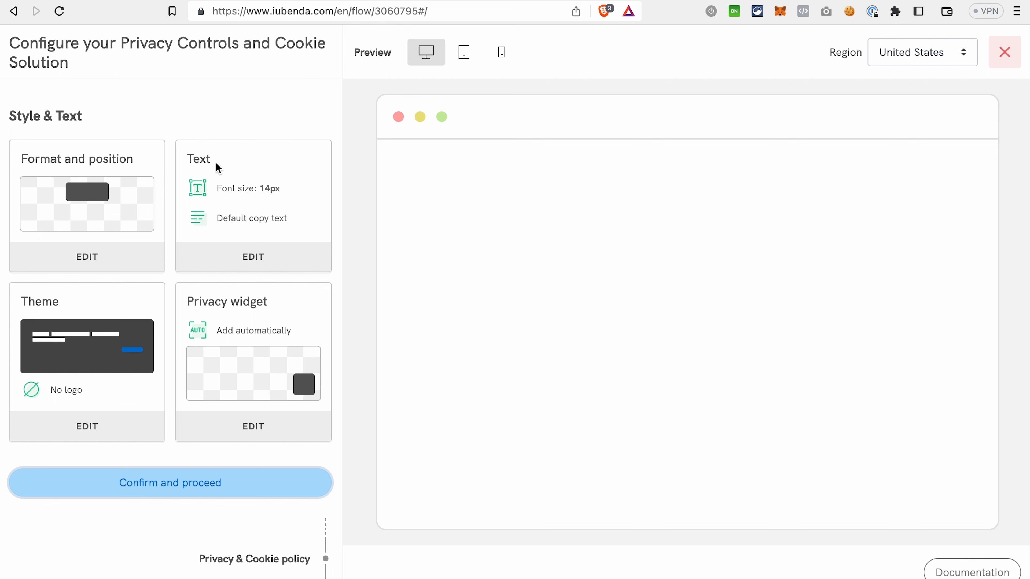
Step: Choose 'Generate one with iubenda' for the privacy and cookie policy and complete the configuration
scroll(down, 3)
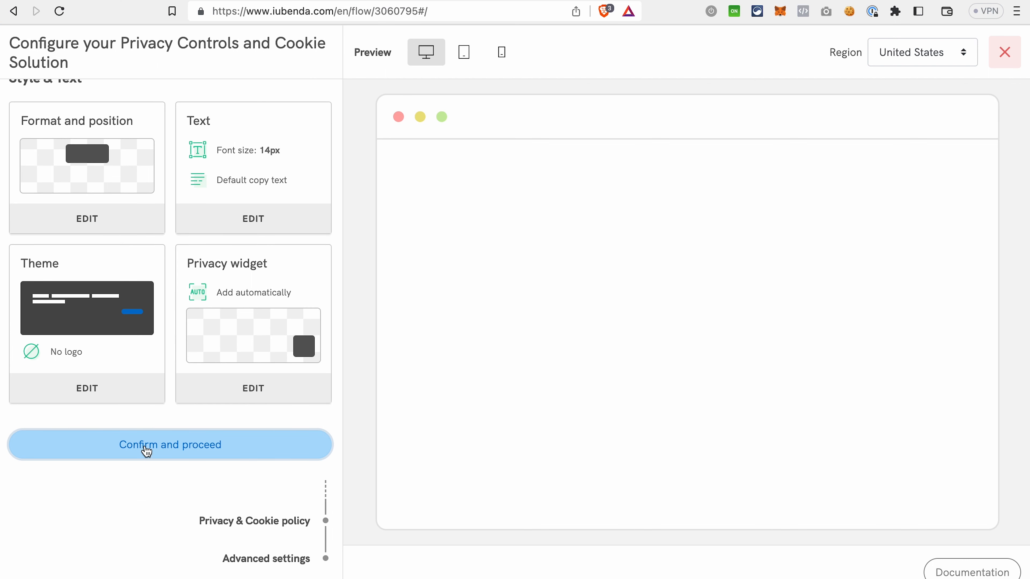
click(170, 444)
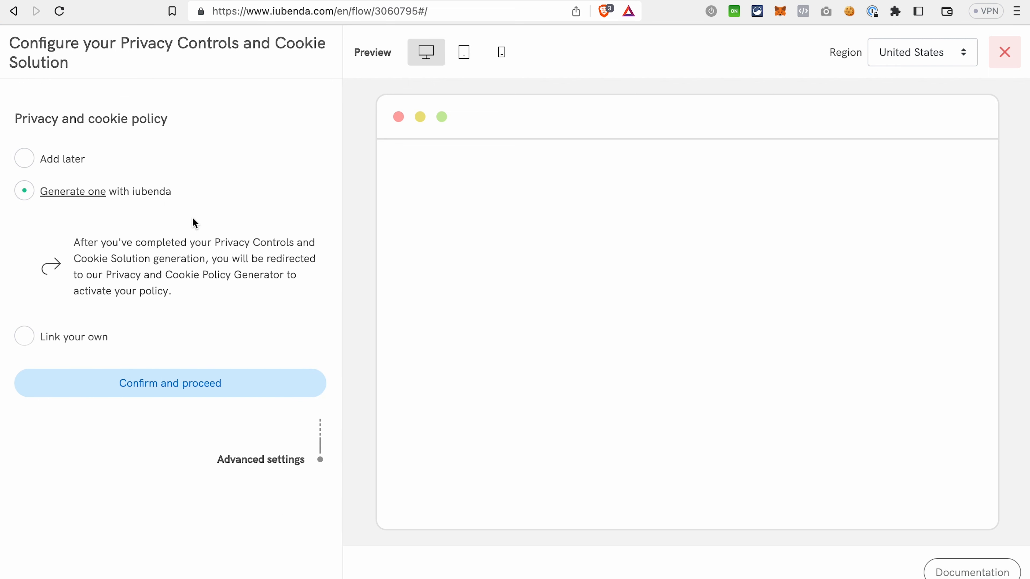
mouse_move(81, 123)
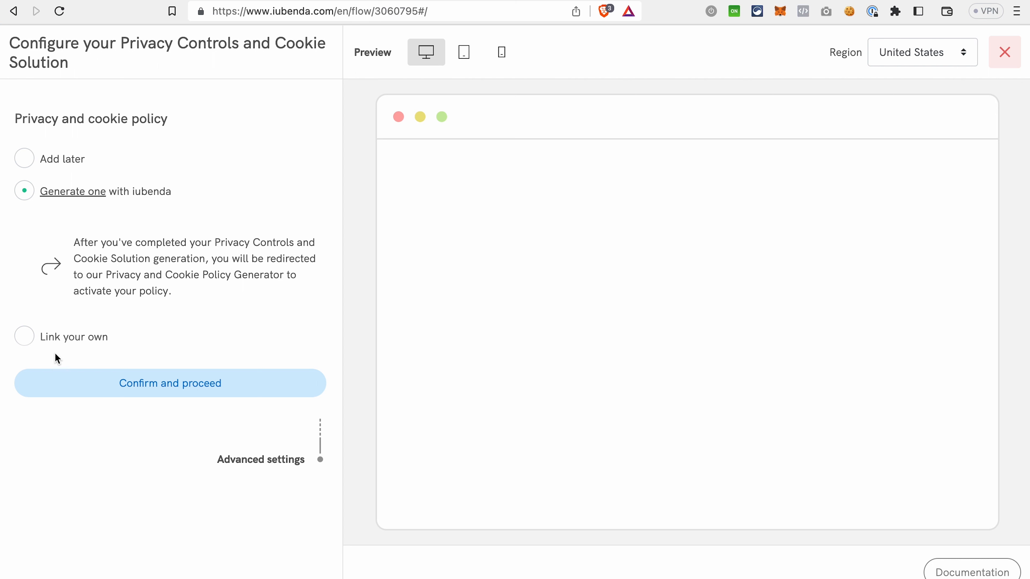
mouse_move(161, 359)
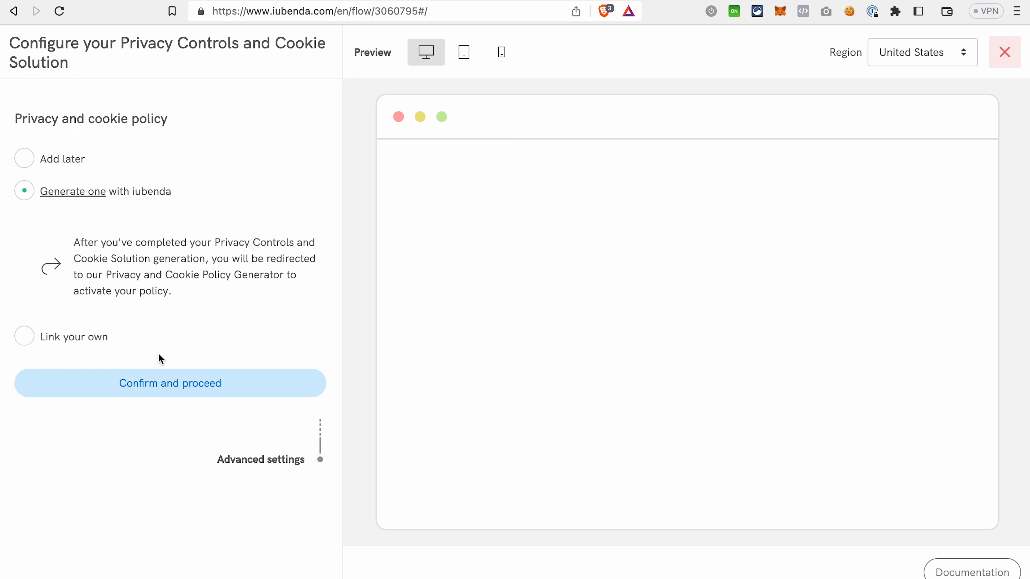
mouse_move(24, 158)
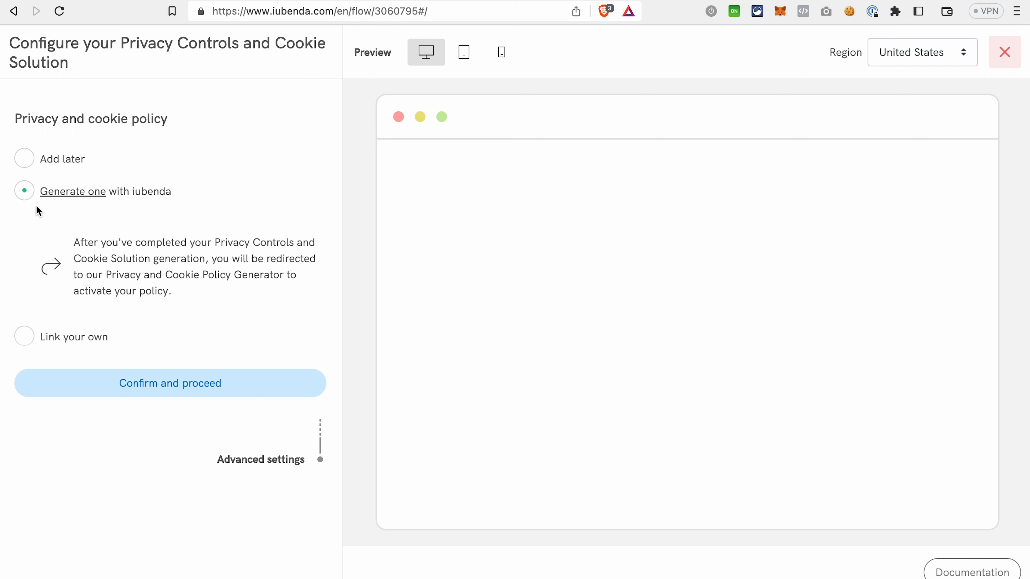
mouse_move(148, 198)
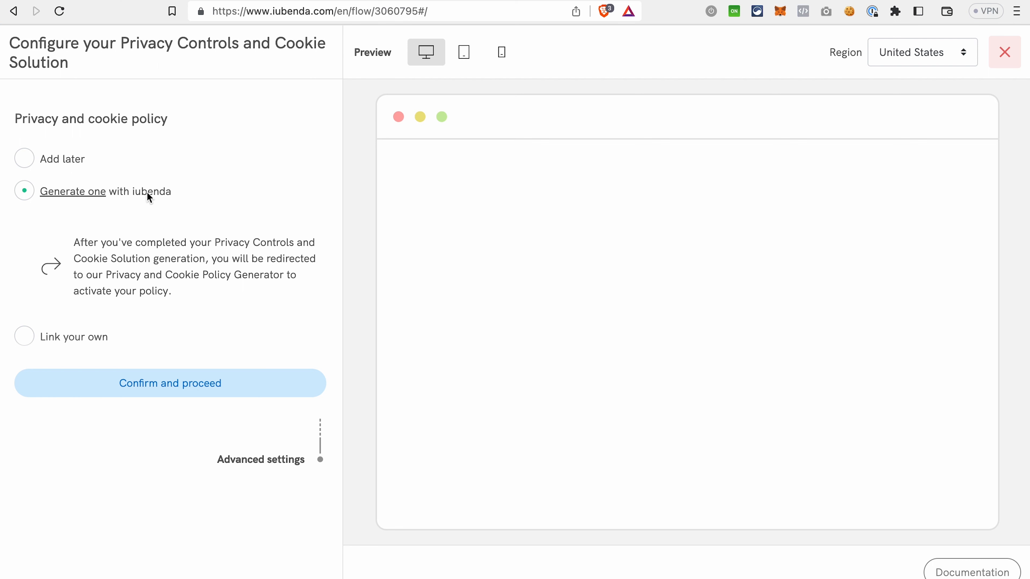
click(169, 383)
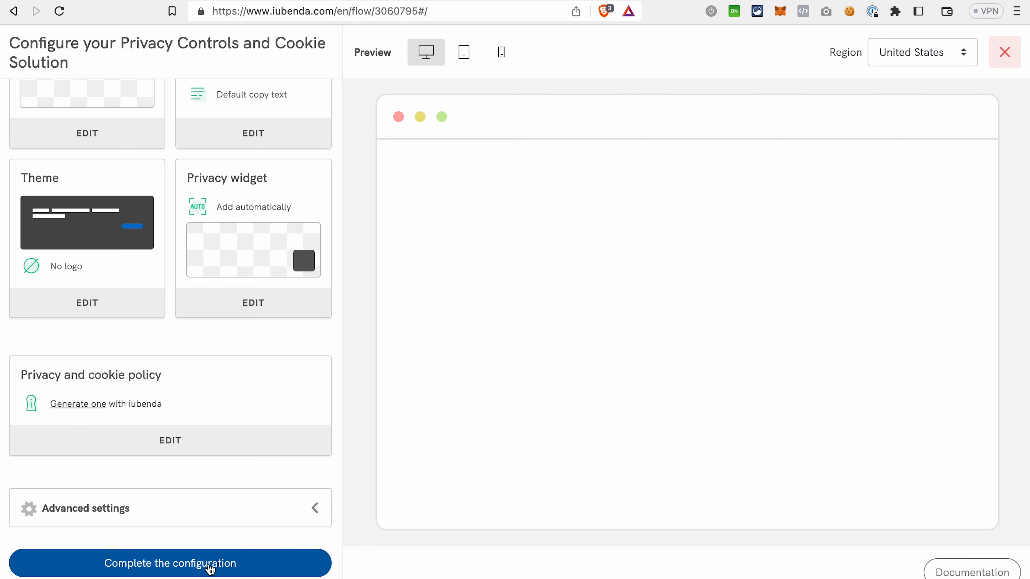
click(170, 564)
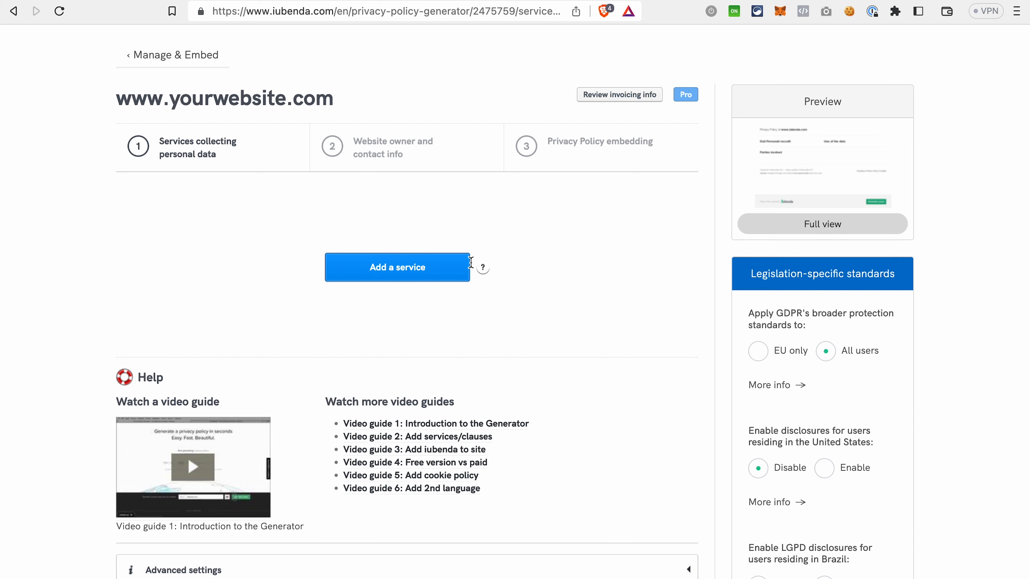
Step: Add Google Tag Manager as a service with region United States - Google LLC and save
click(397, 267)
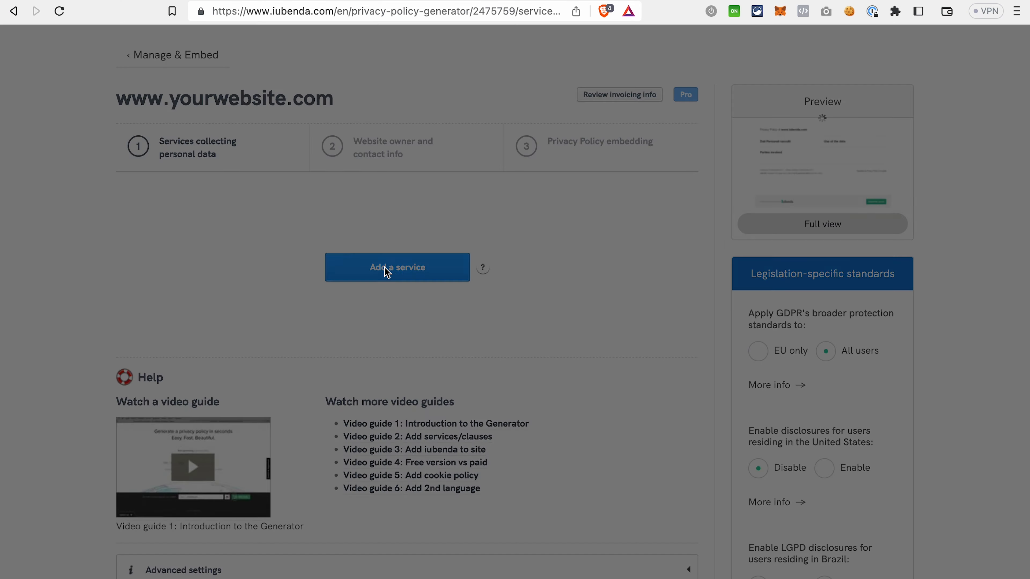
click(397, 266)
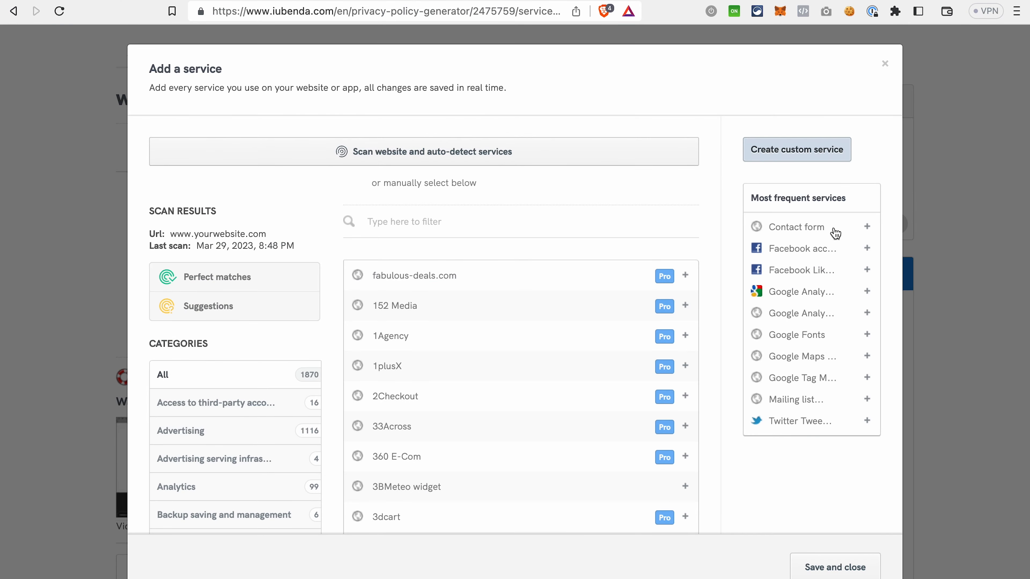
mouse_move(786, 261)
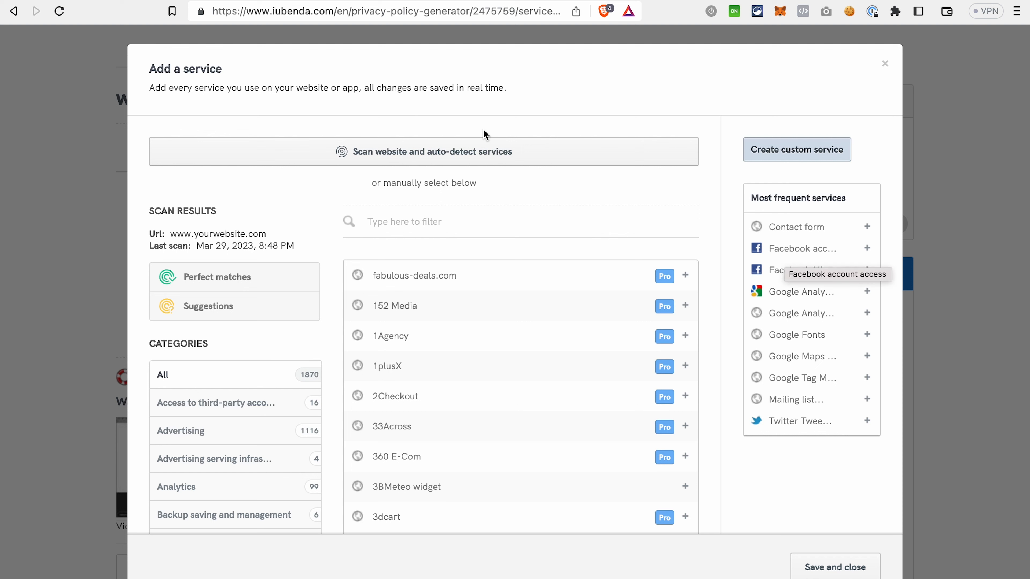
mouse_move(404, 114)
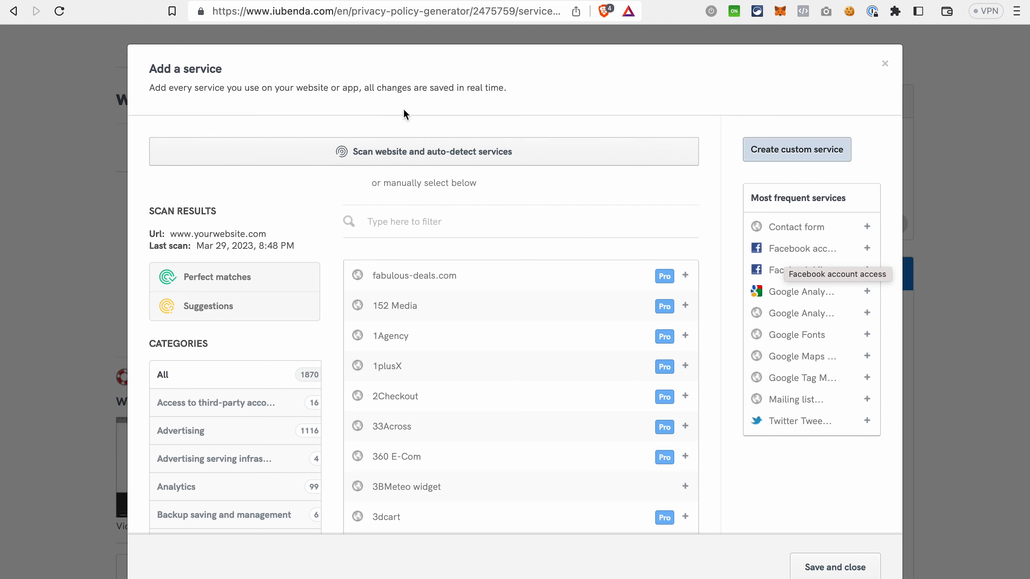
mouse_move(399, 163)
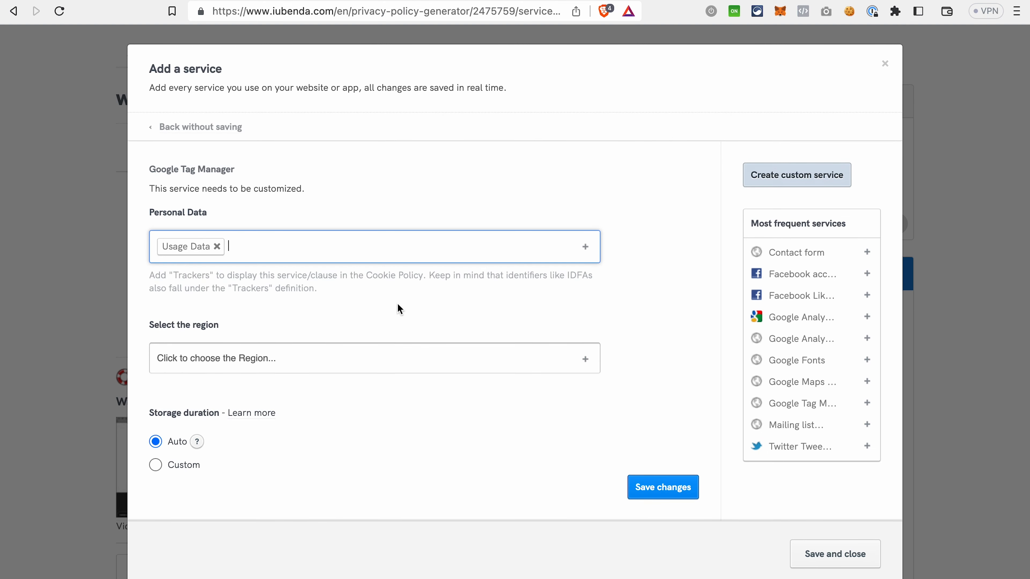
click(374, 357)
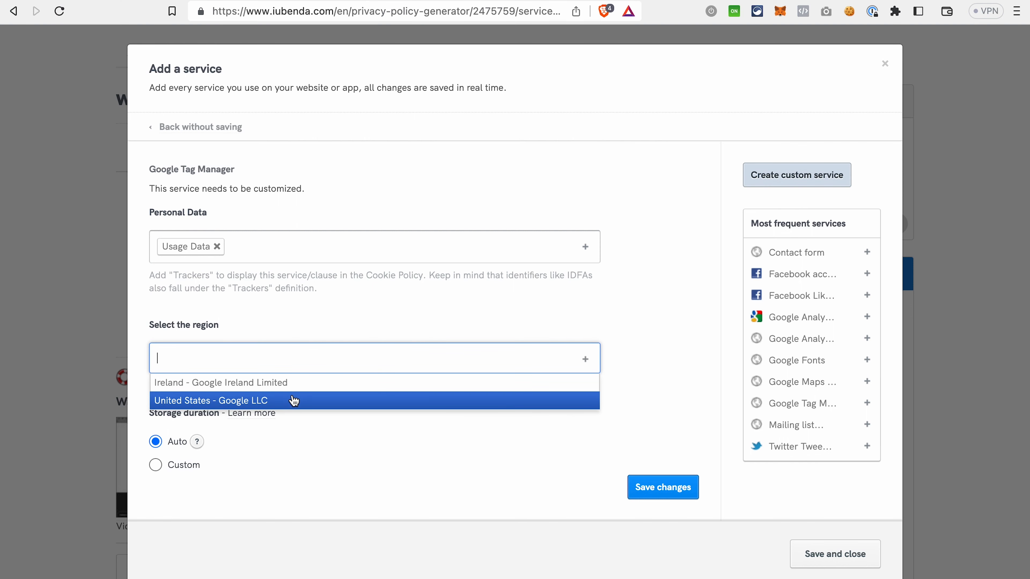
click(210, 400)
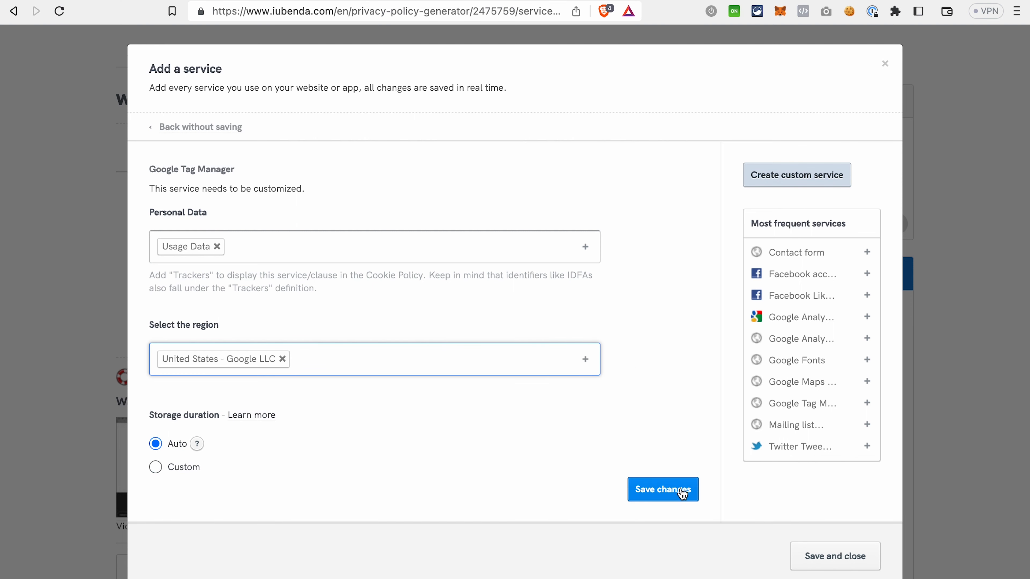
click(662, 490)
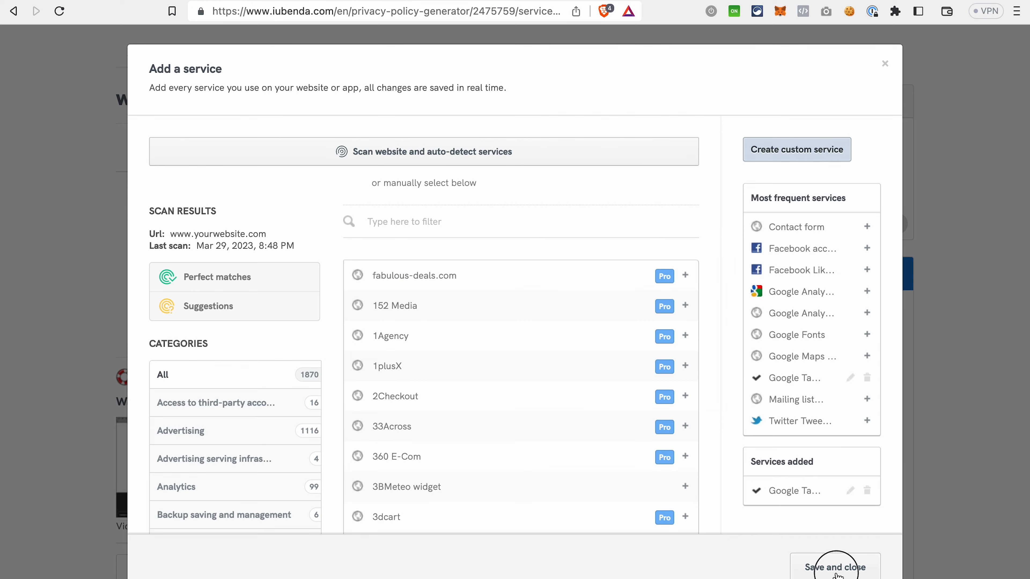
click(835, 566)
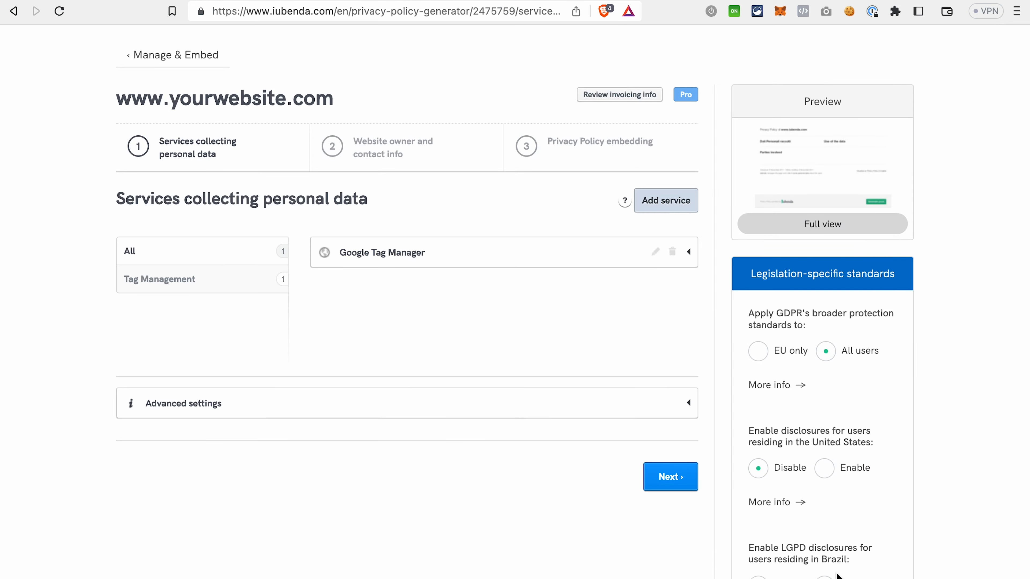
Step: Proceed through the owner step, accept the generated privacy policy and go to the embedding instructions
click(670, 476)
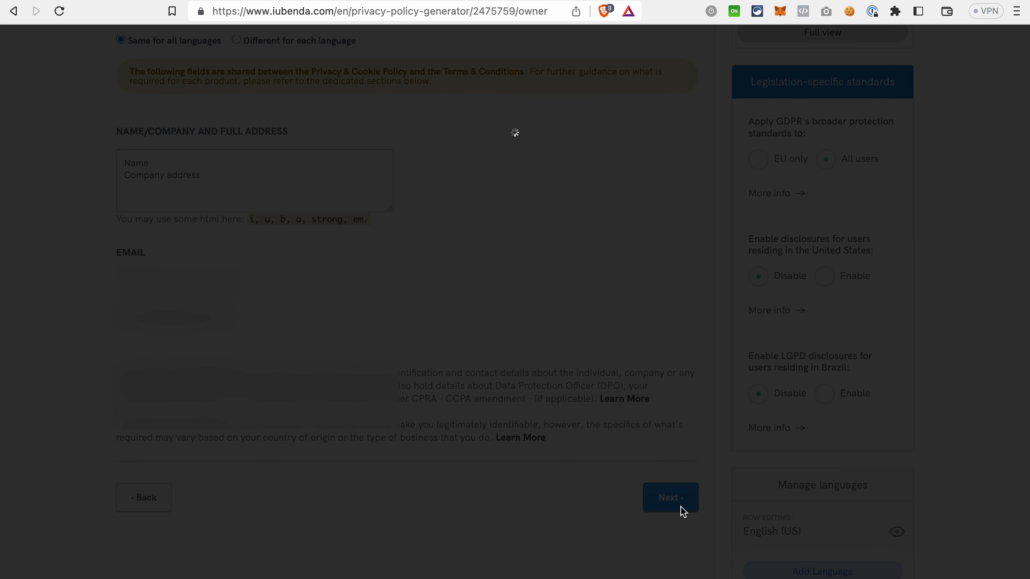
click(669, 498)
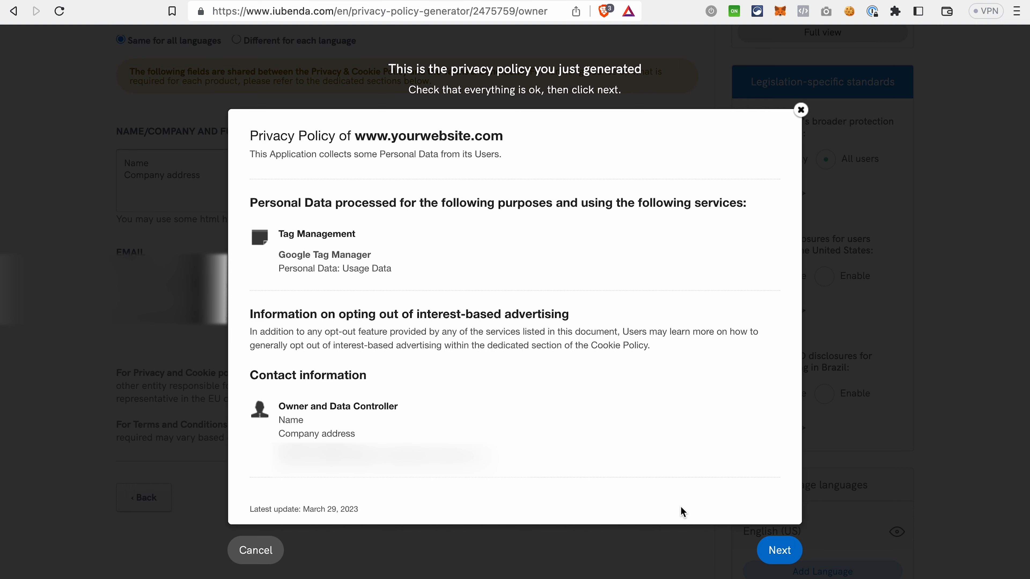
click(779, 549)
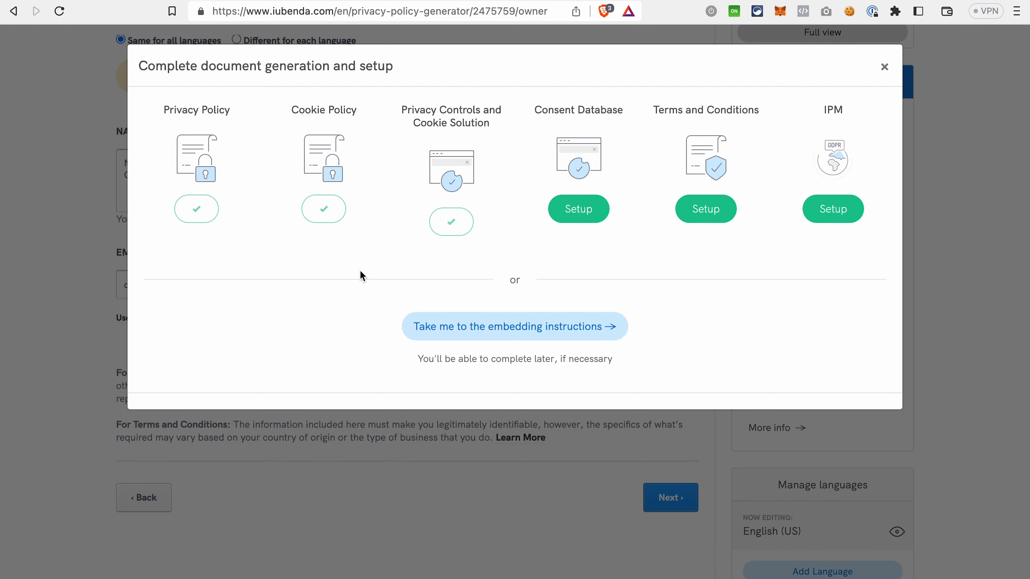
mouse_move(554, 335)
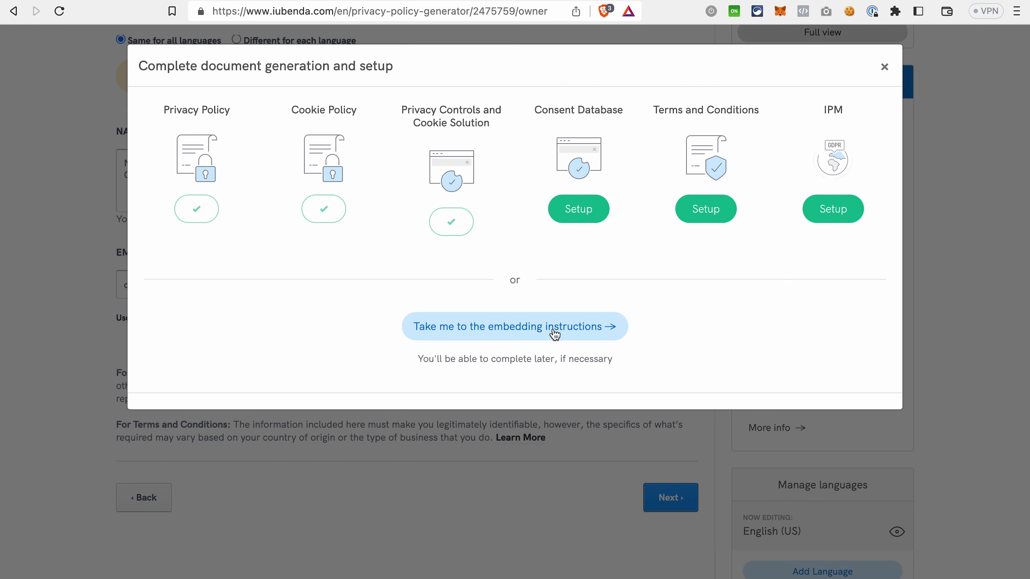
click(515, 326)
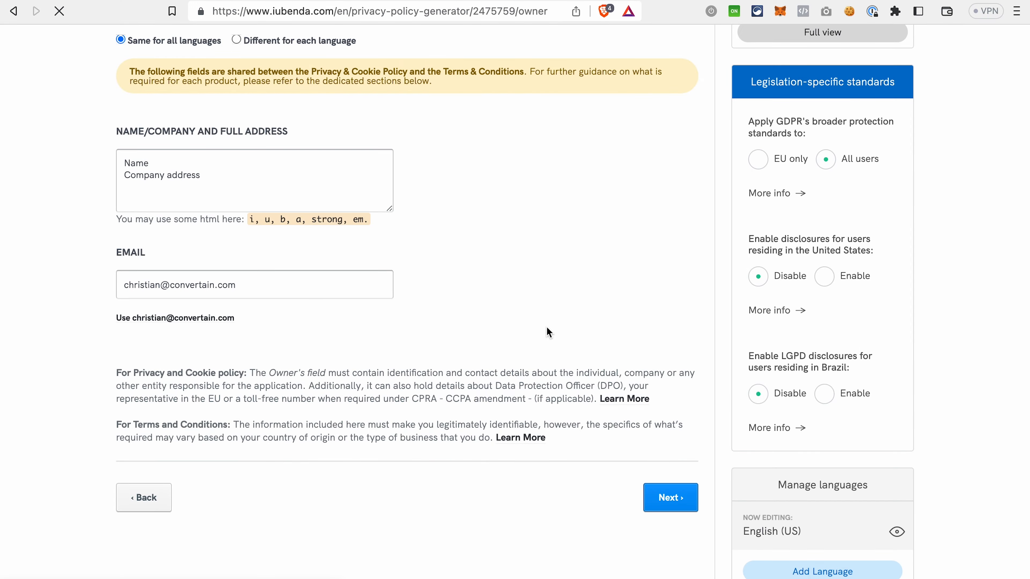
Step: Review the embedding instructions down to the Privacy Controls and Cookie Solution section
click(670, 497)
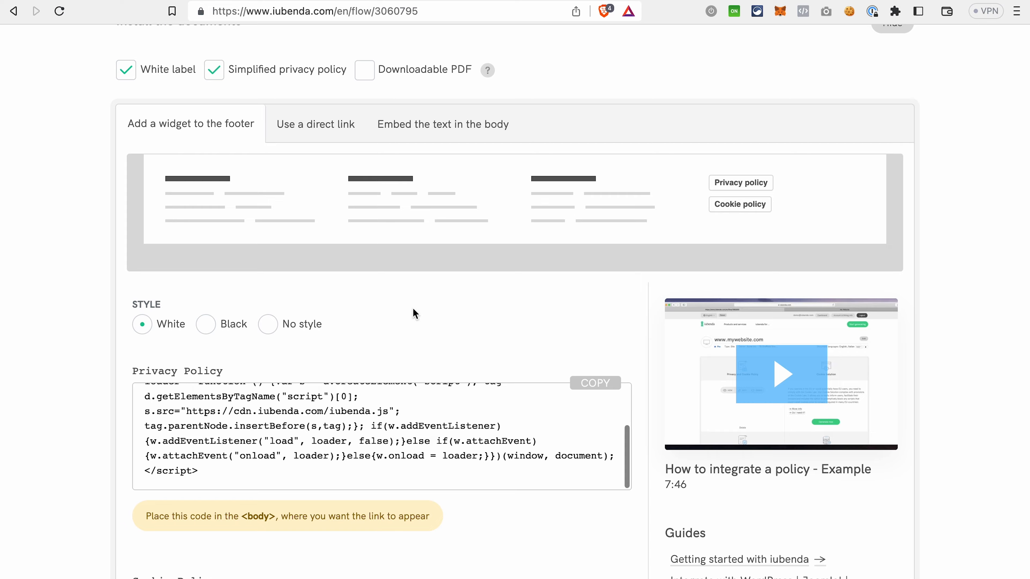
scroll(down, 3)
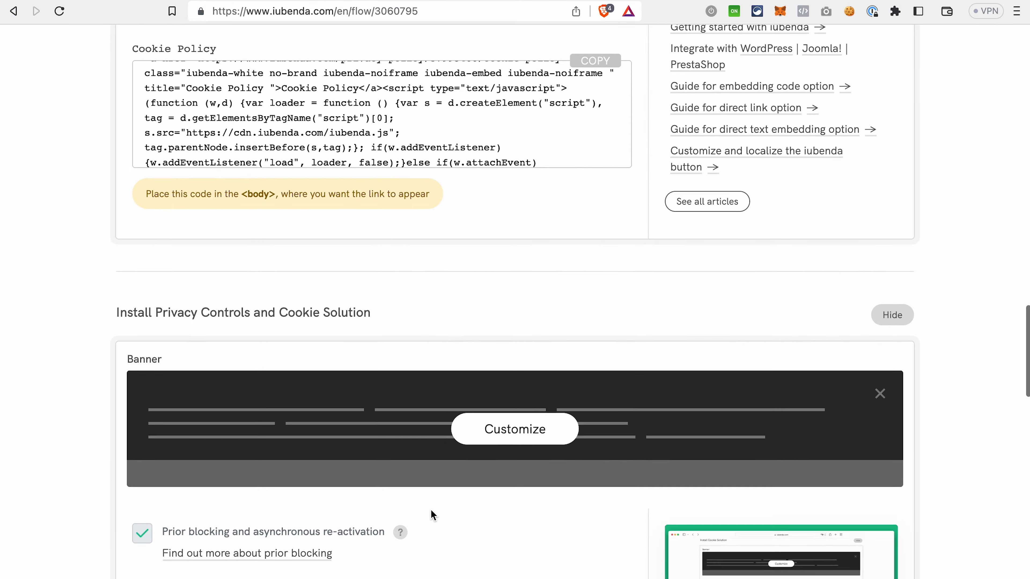
scroll(down, 3)
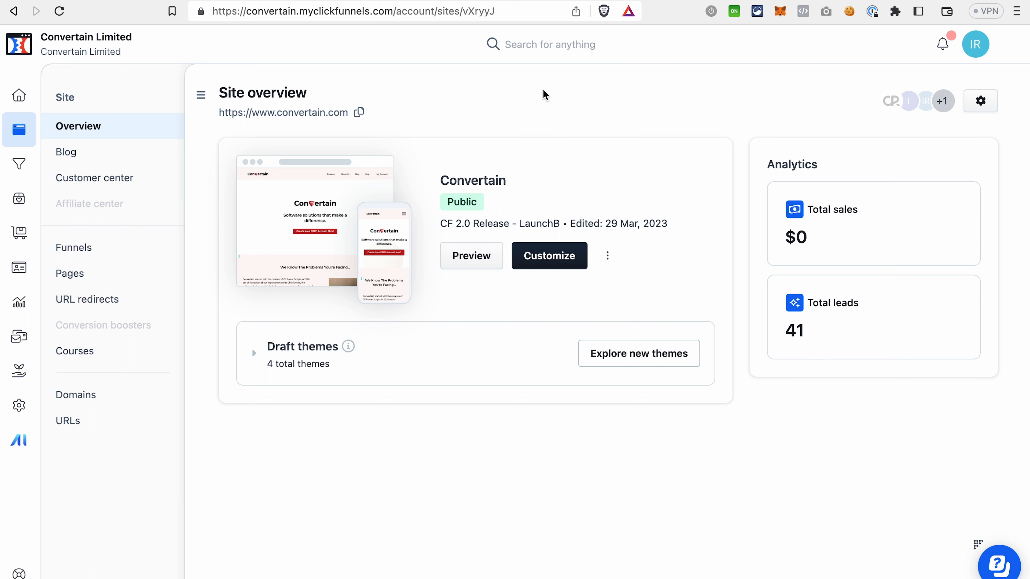
mouse_move(20, 232)
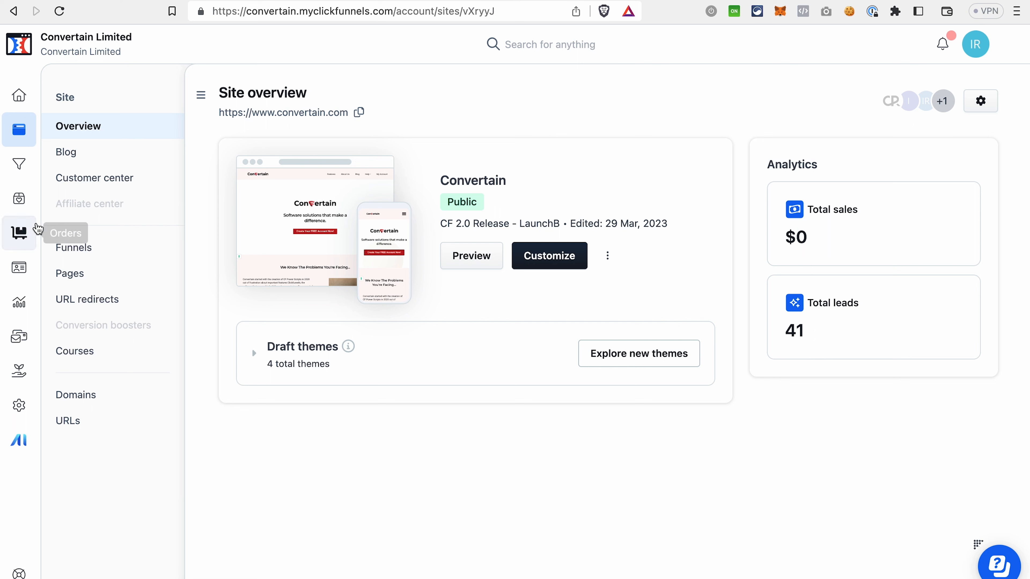
mouse_move(555, 299)
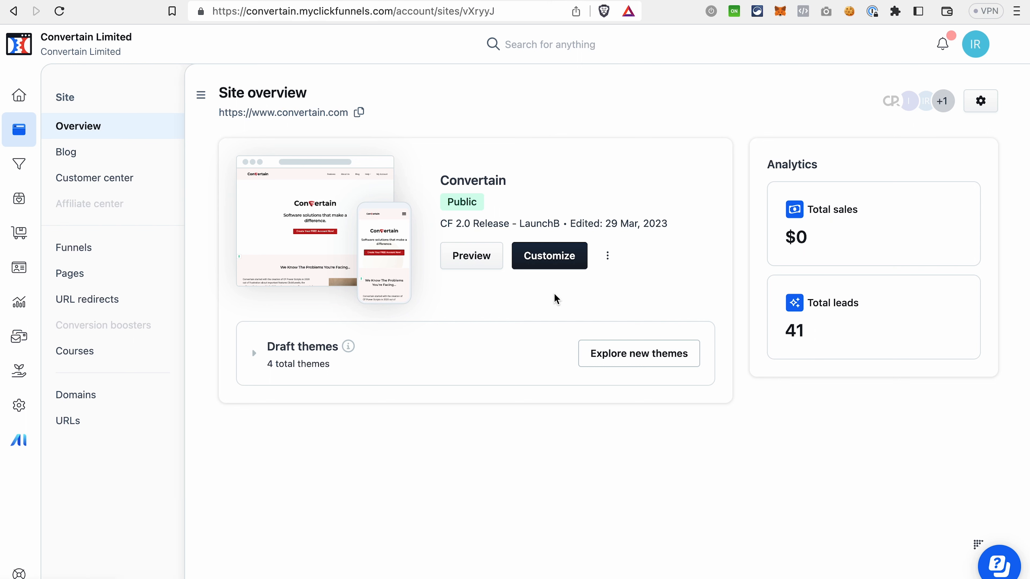
Step: Open the Convertain site settings and go to the Tracking codes section
click(606, 255)
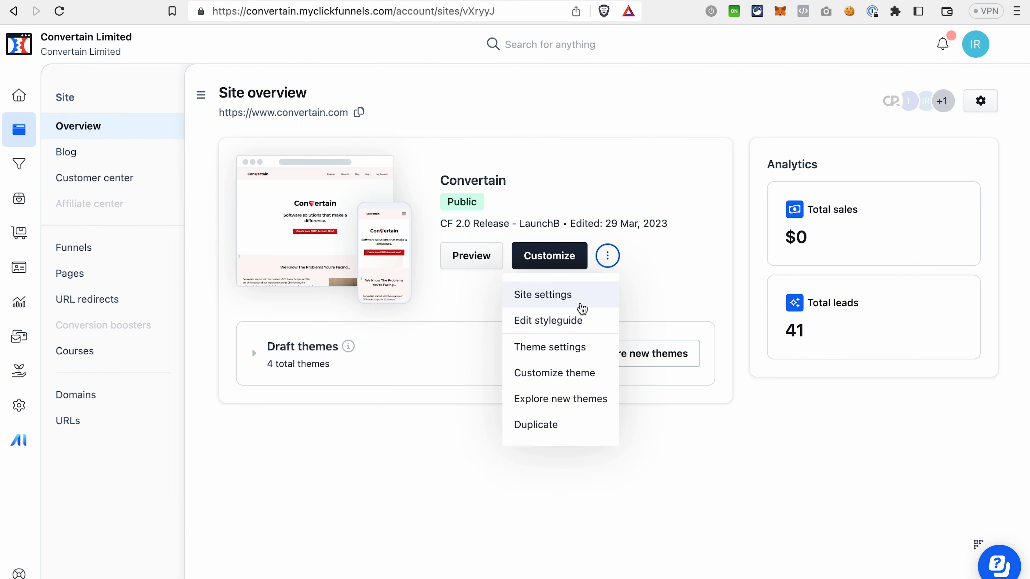
click(543, 295)
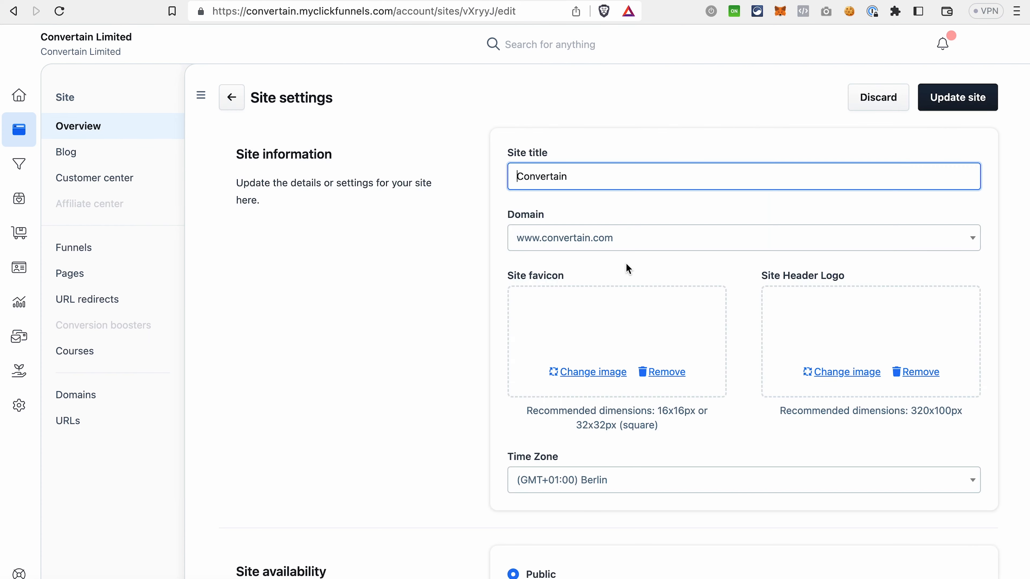
scroll(down, 3)
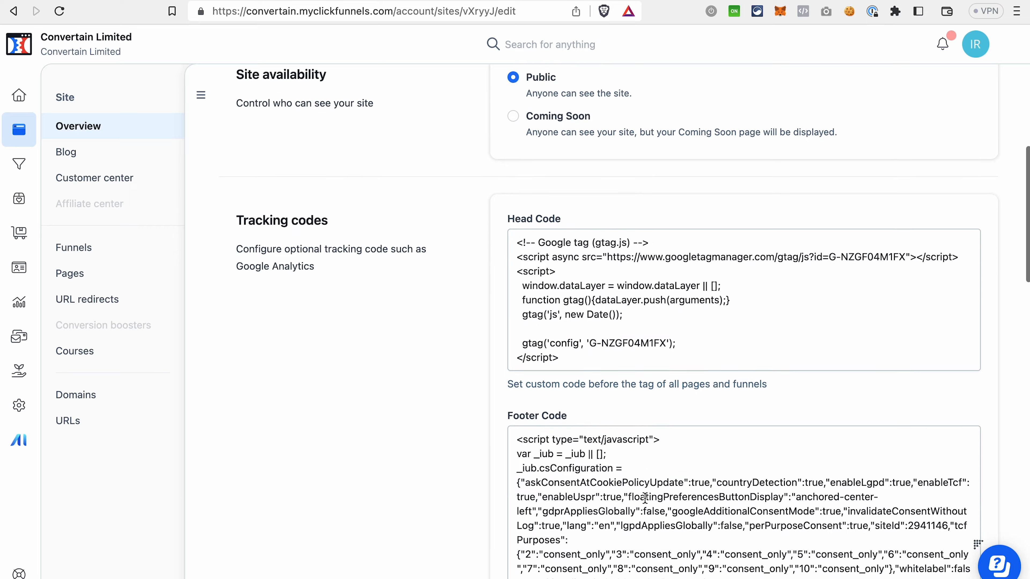
scroll(down, 3)
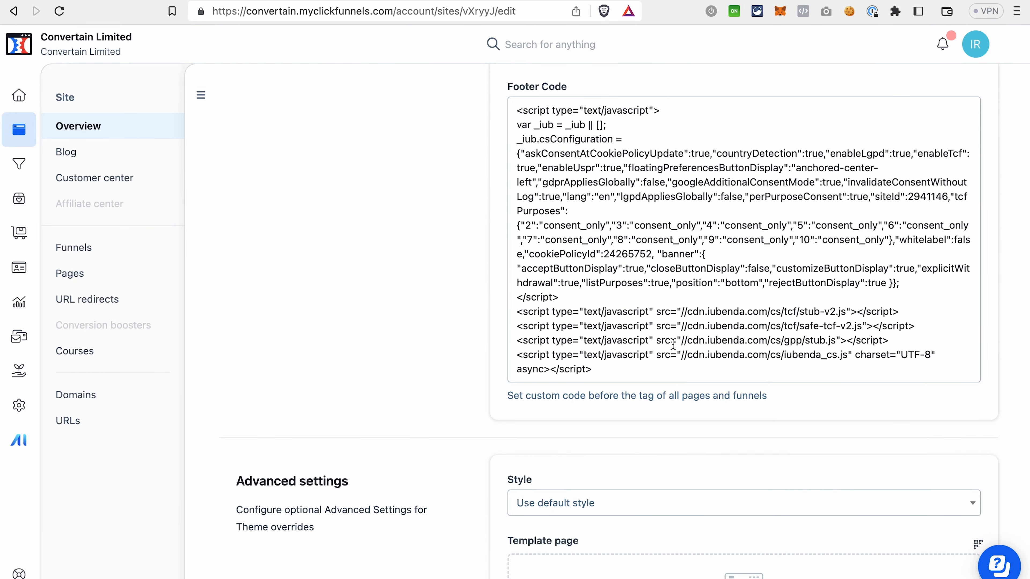
Step: Check the iubenda cookie banner script in the Footer Code and update the site
click(710, 311)
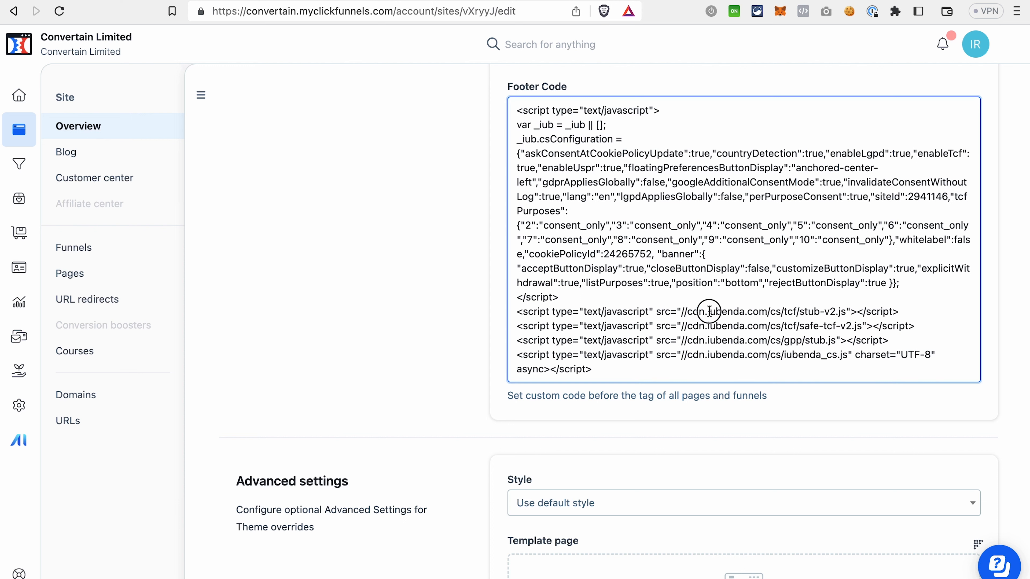
double_click(736, 311)
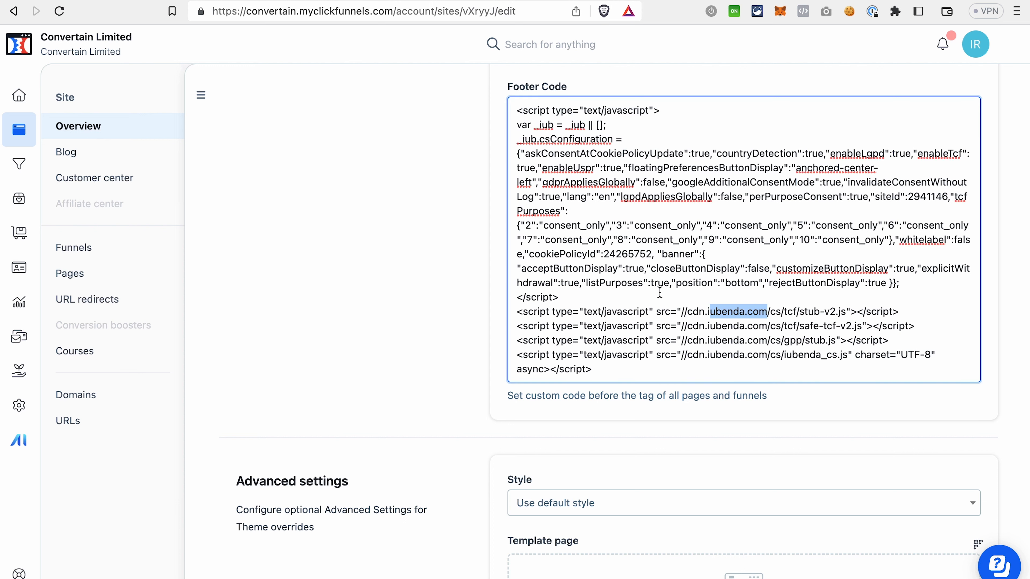
scroll(down, 3)
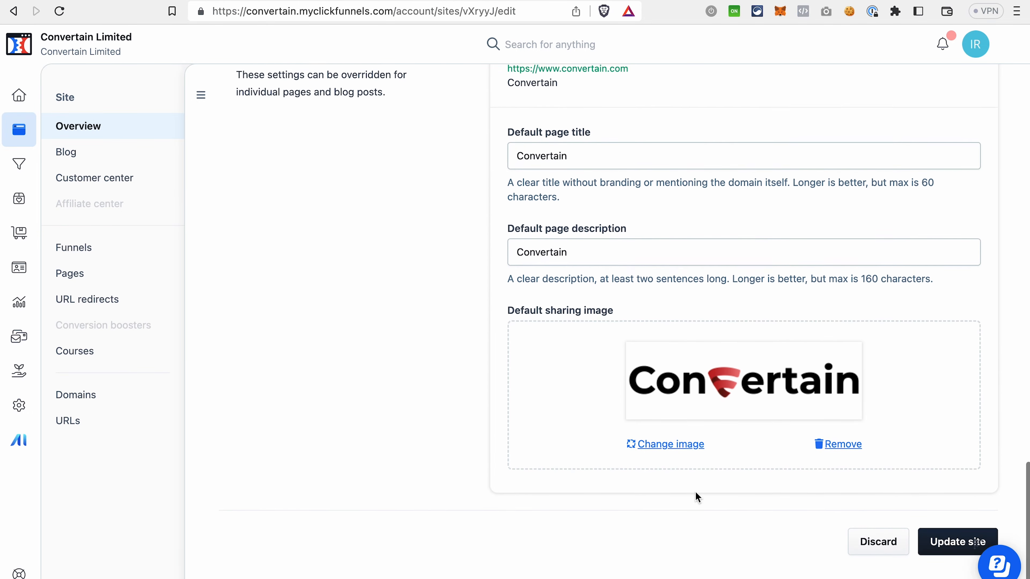
scroll(down, 3)
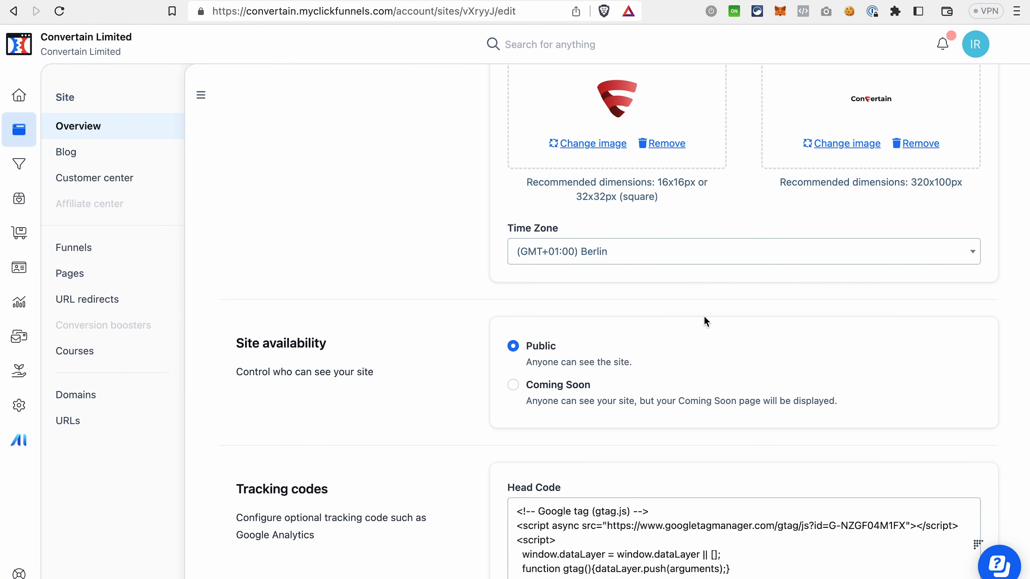
click(78, 126)
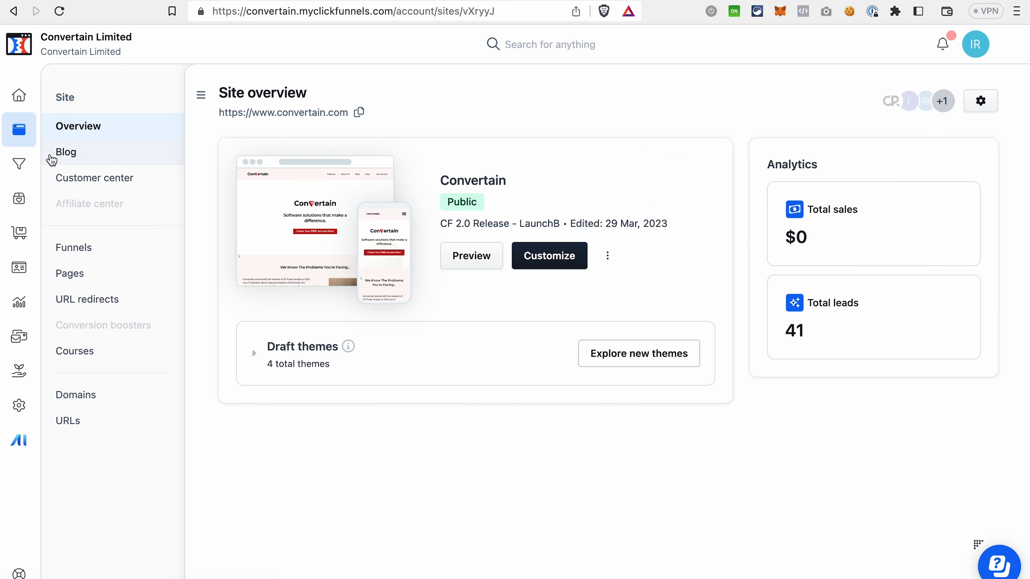
Step: Open the New Funnel from the Funnels list and briefly view its settings
click(19, 164)
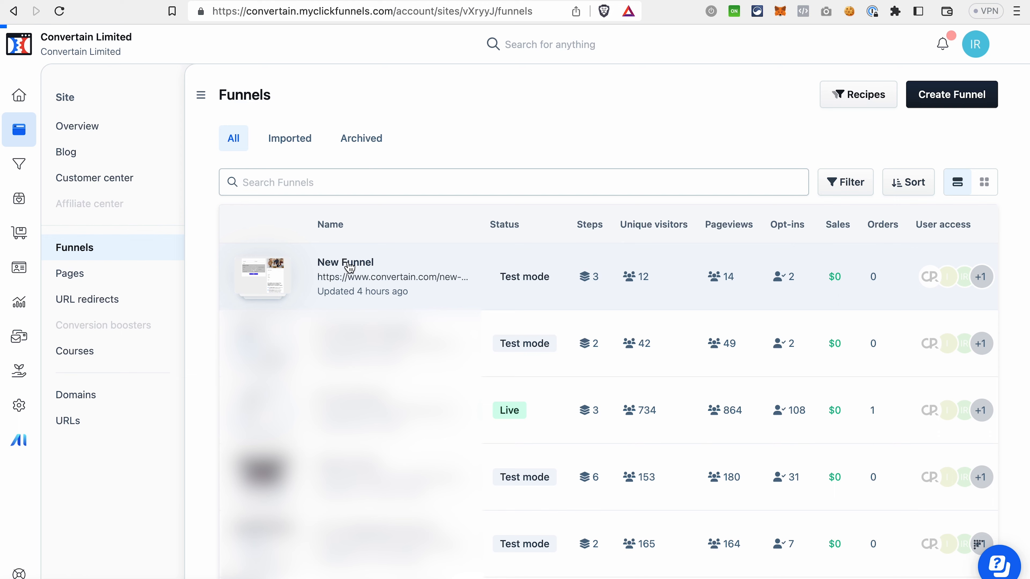
click(345, 263)
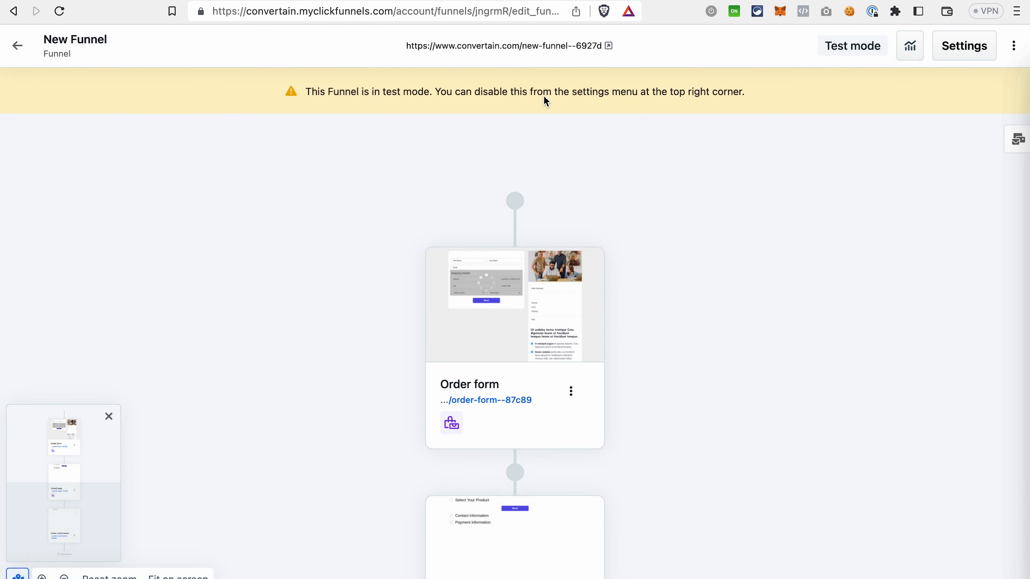
mouse_move(739, 129)
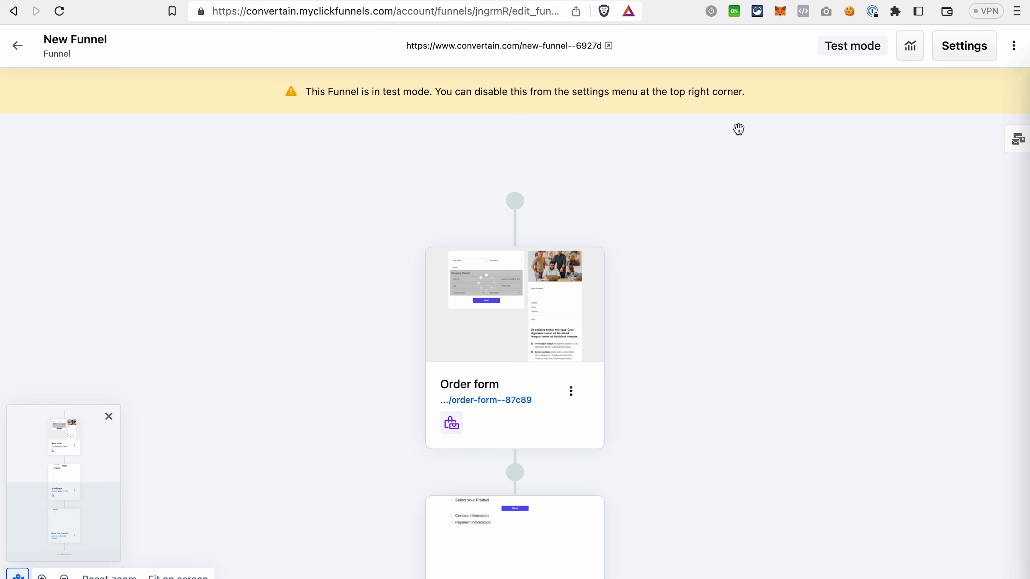
click(964, 45)
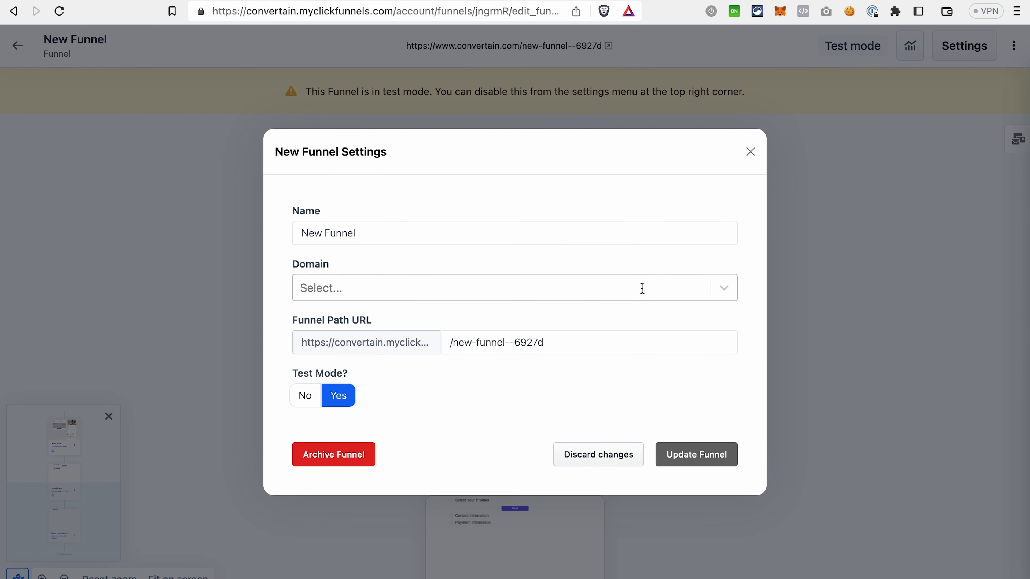
click(749, 152)
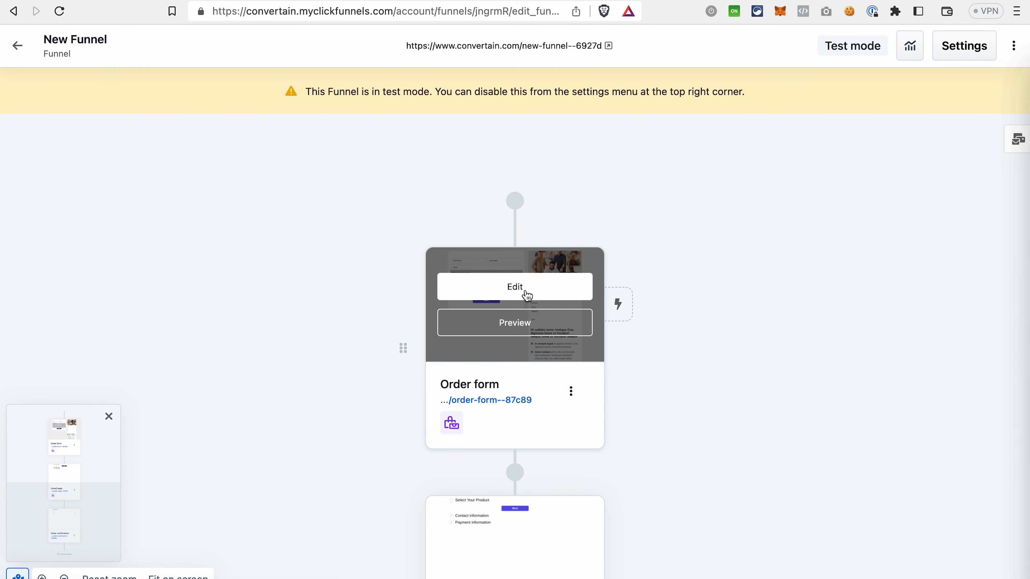
Step: Open the Order form page in the editor and go to its Footer Code section
click(514, 287)
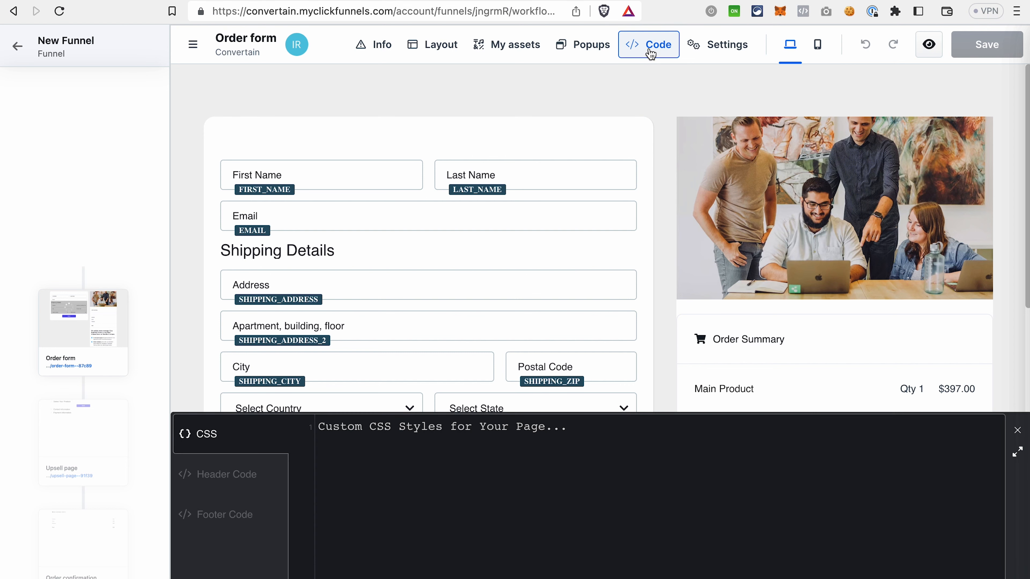
mouse_move(261, 538)
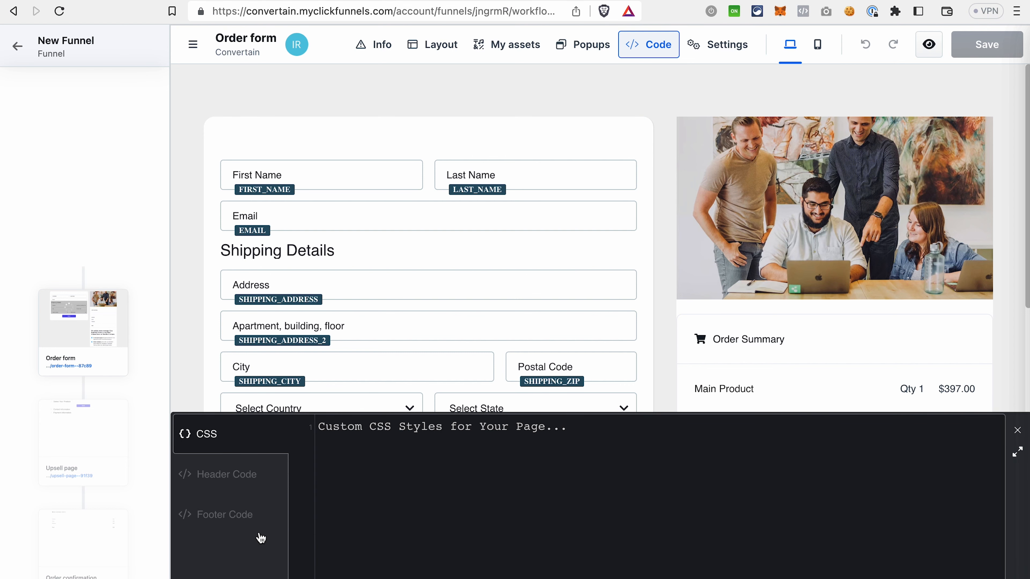
click(223, 515)
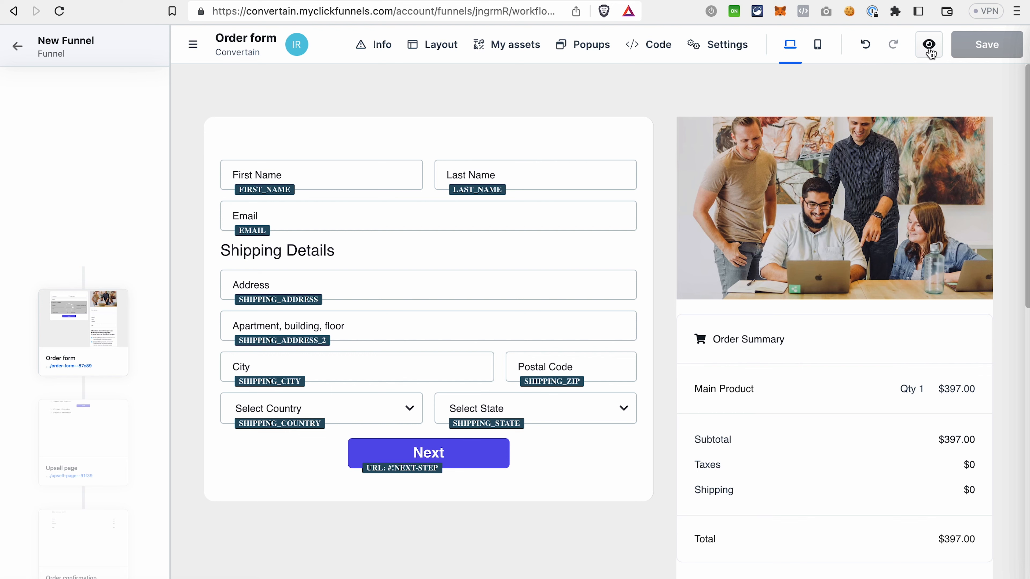
Step: Launch the Order form page preview in a new window showing the iubenda cookie notice
right_click(928, 45)
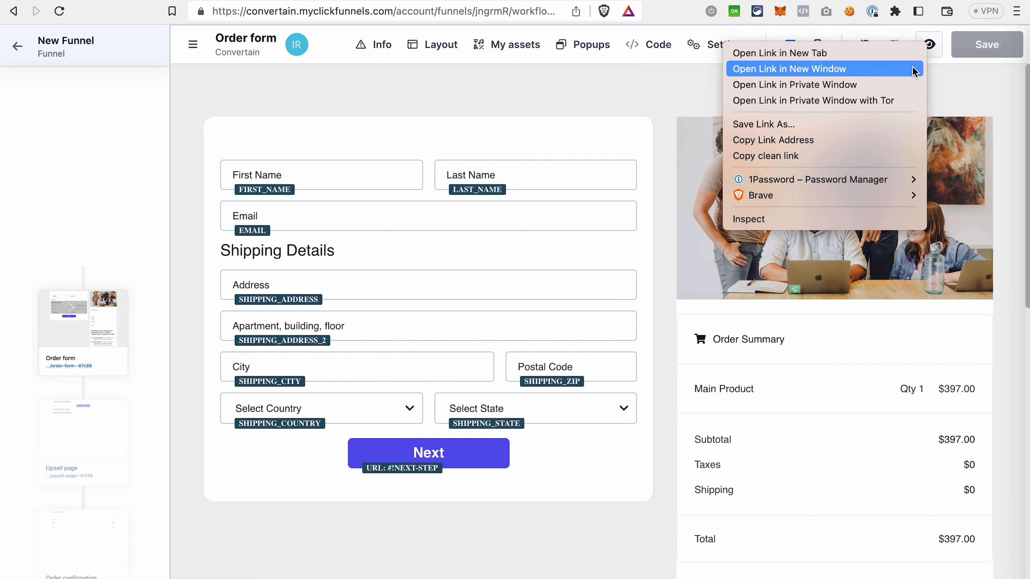
click(788, 70)
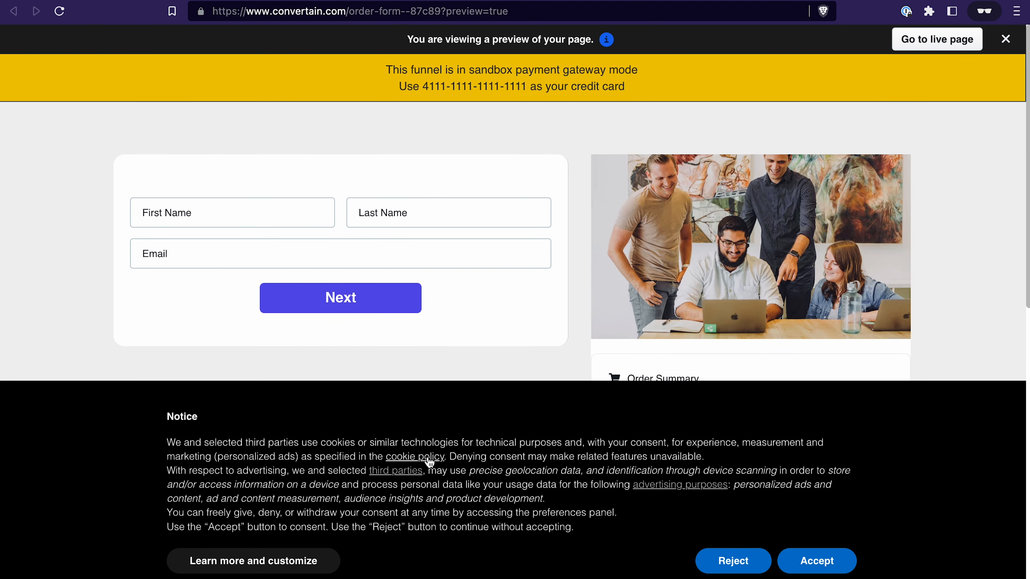
mouse_move(494, 438)
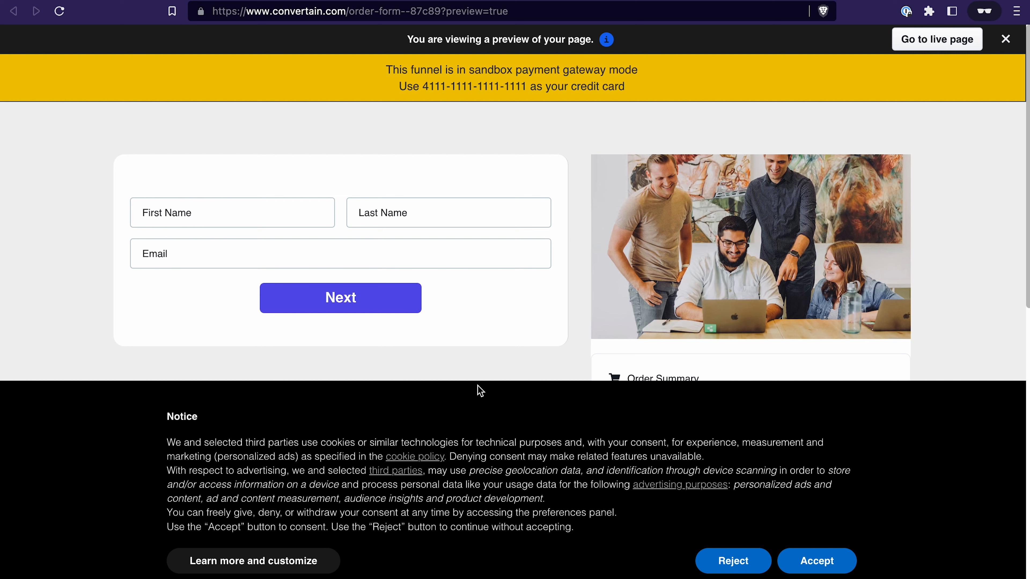
mouse_move(611, 542)
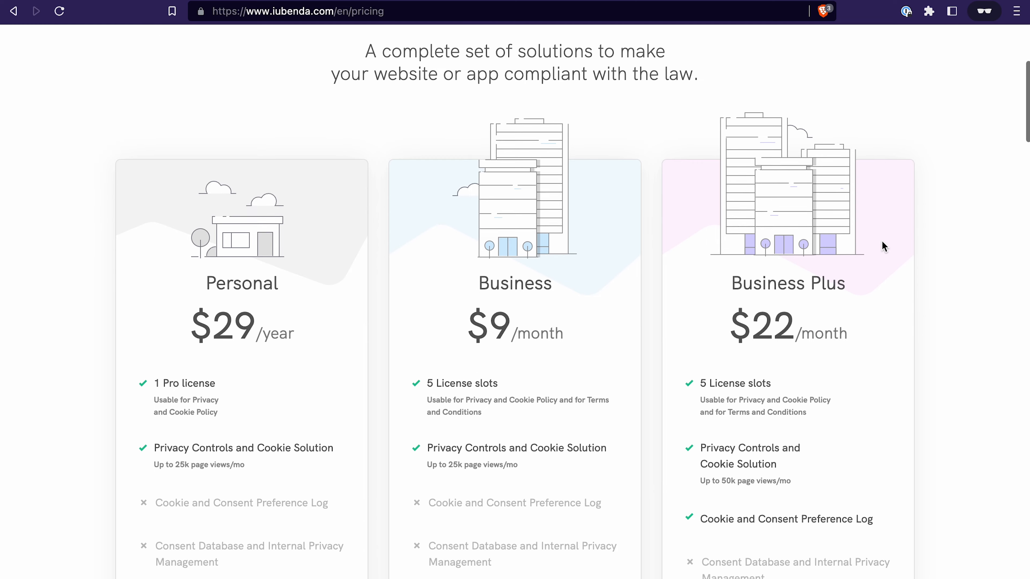
Step: Scroll down the iubenda pricing page to review the Personal, Business and Business Plus plans
scroll(down, 3)
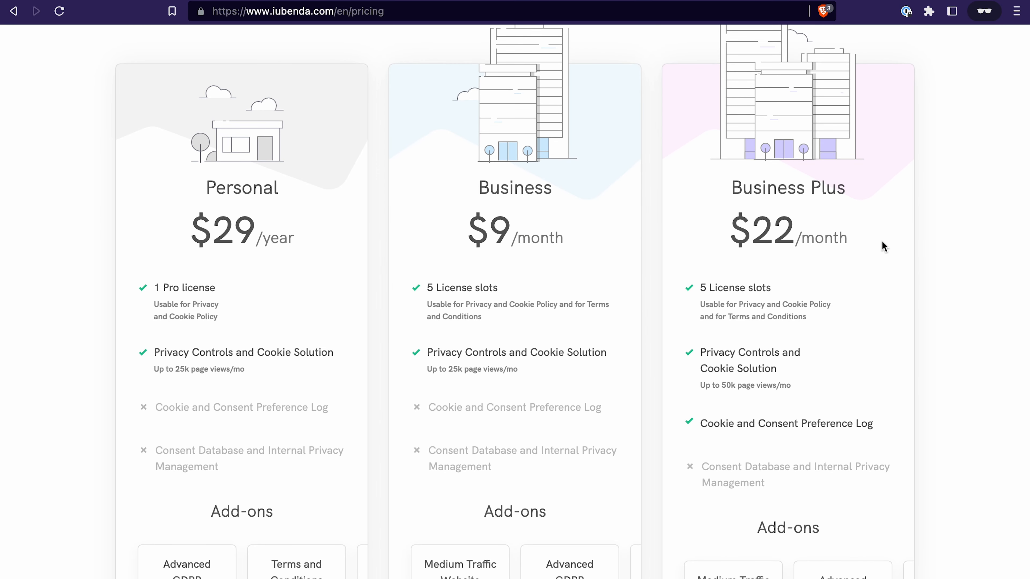
mouse_move(389, 79)
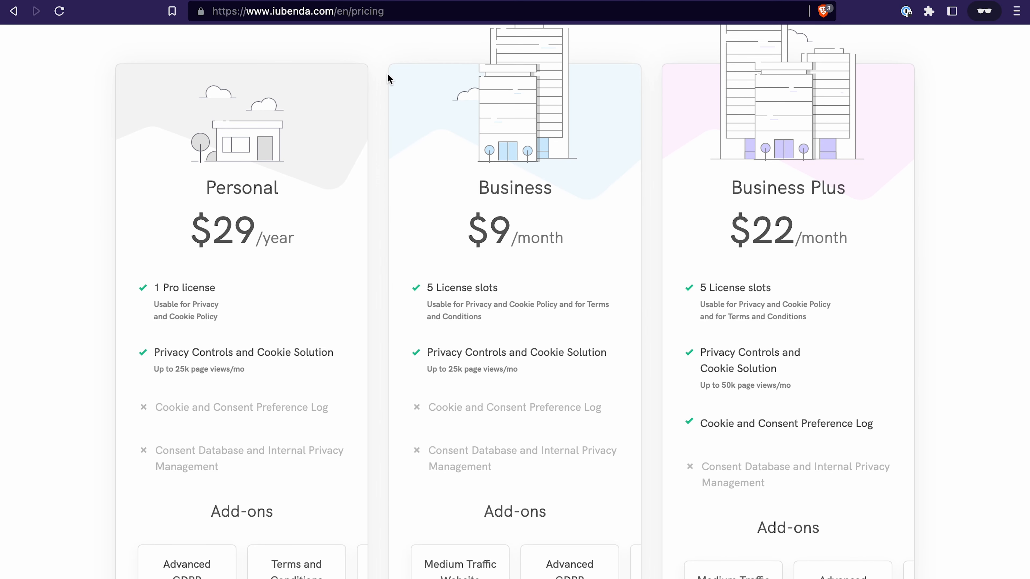
mouse_move(647, 250)
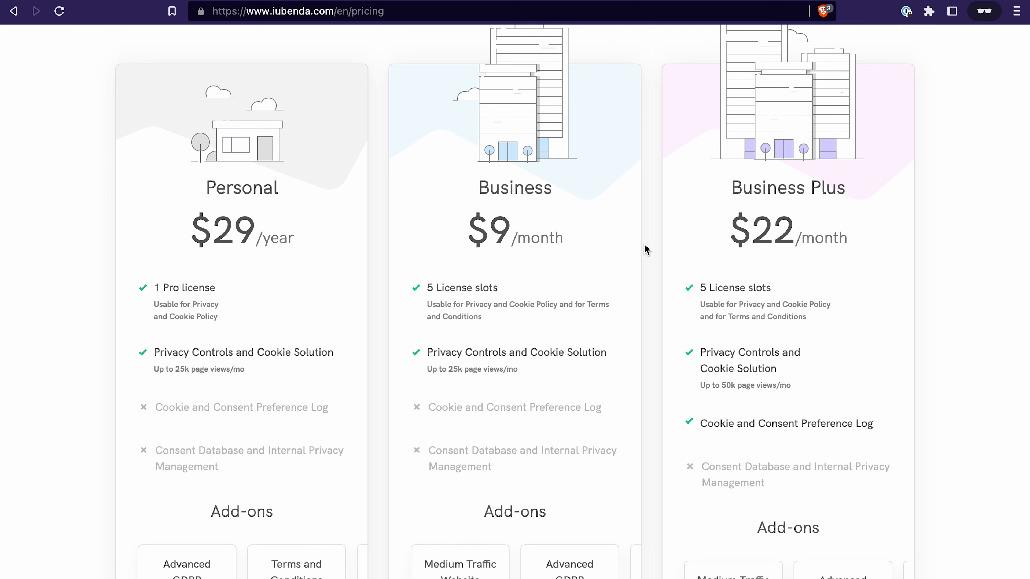